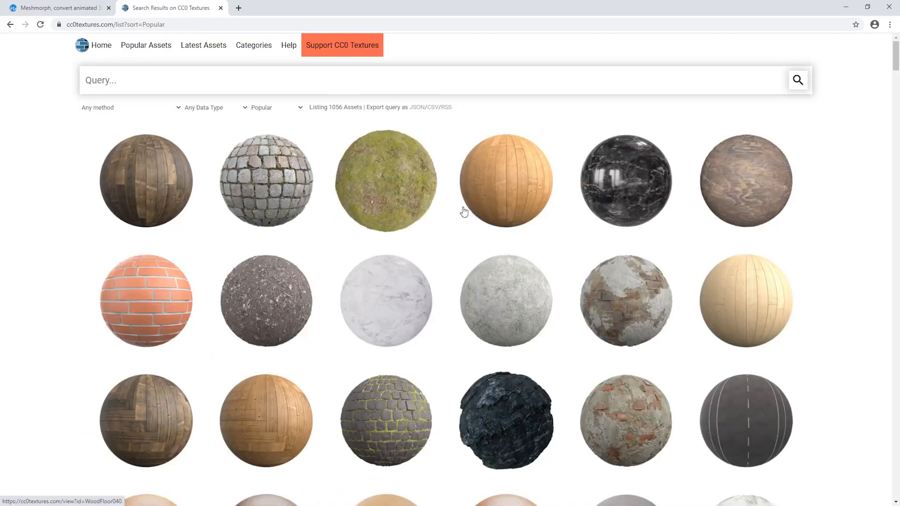
Scroll the CC0 Textures listing before switching over to the empty Maya scene.
scroll("down", 3)
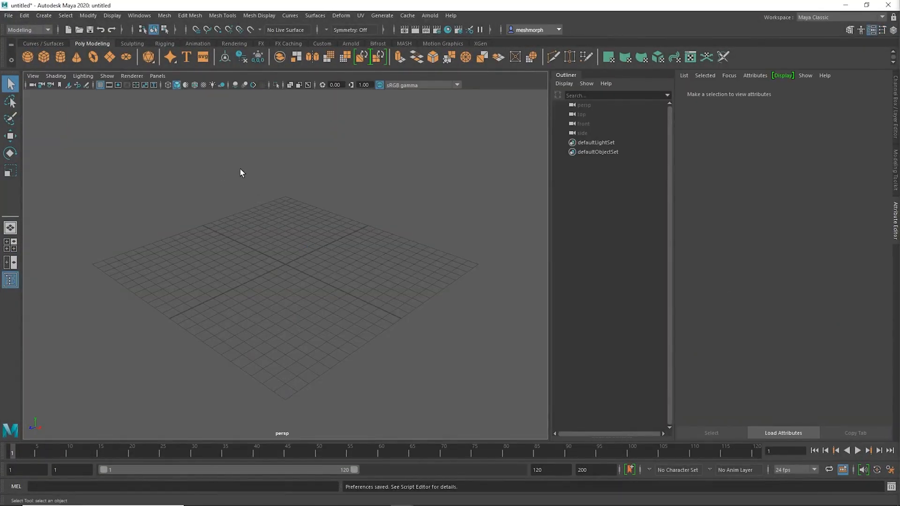
In Preferences > Settings, change the linear working unit away from centimeter.
left_click(139, 16)
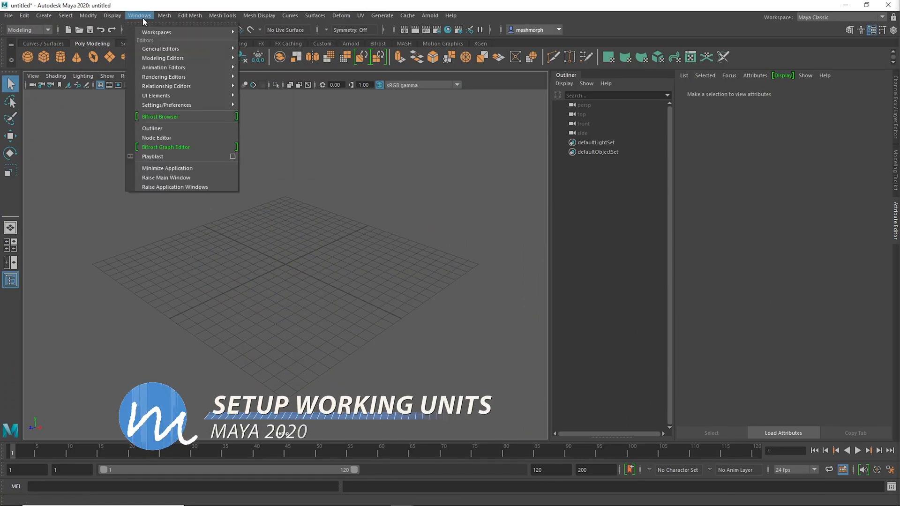
mouse_move(167, 105)
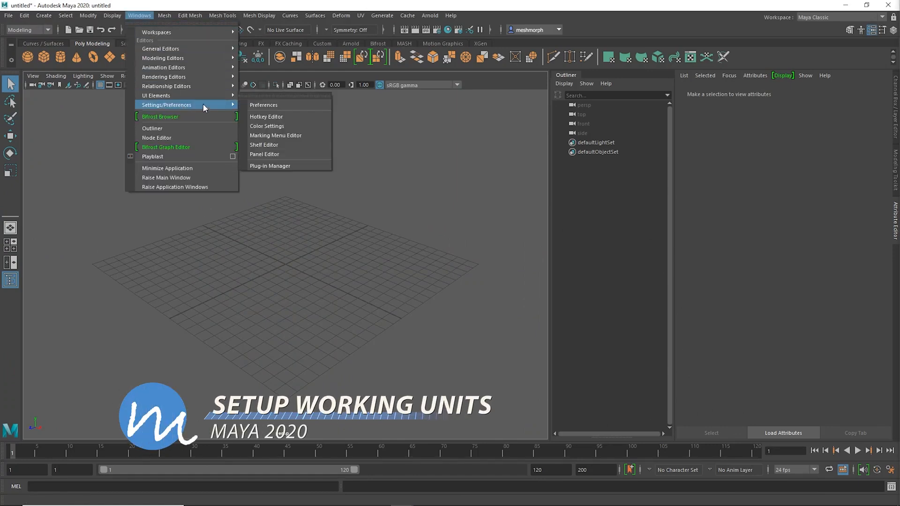
left_click(264, 105)
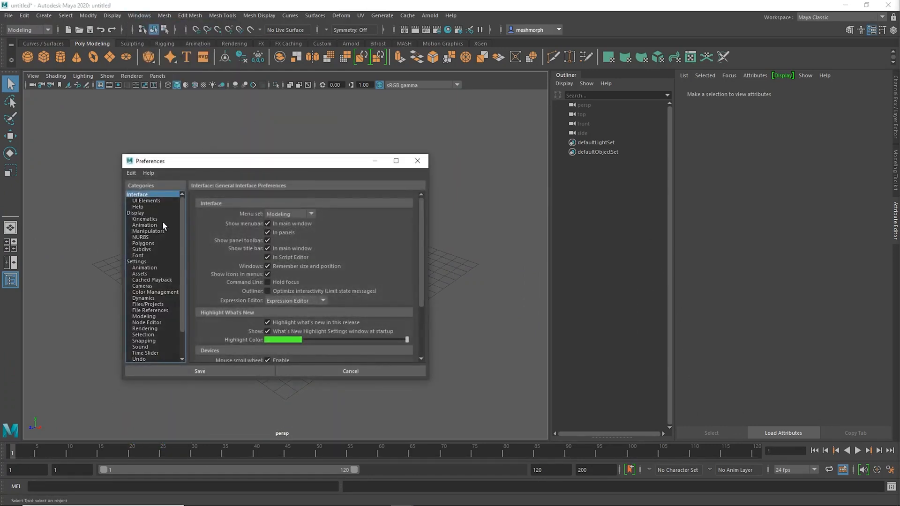
left_click(137, 261)
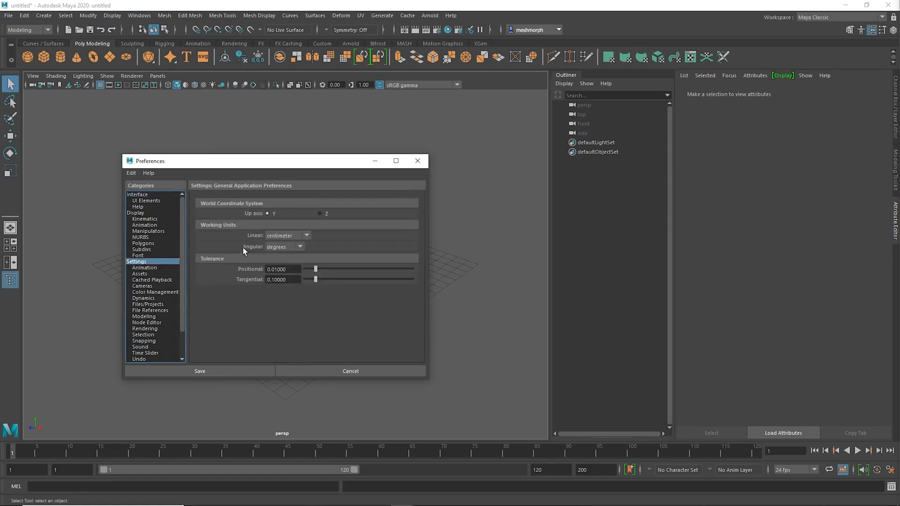
left_click(306, 236)
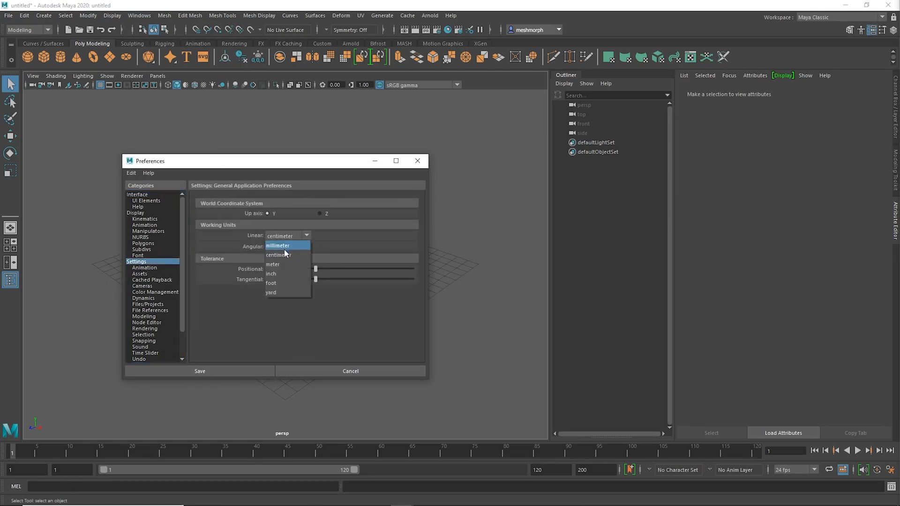
left_click(273, 264)
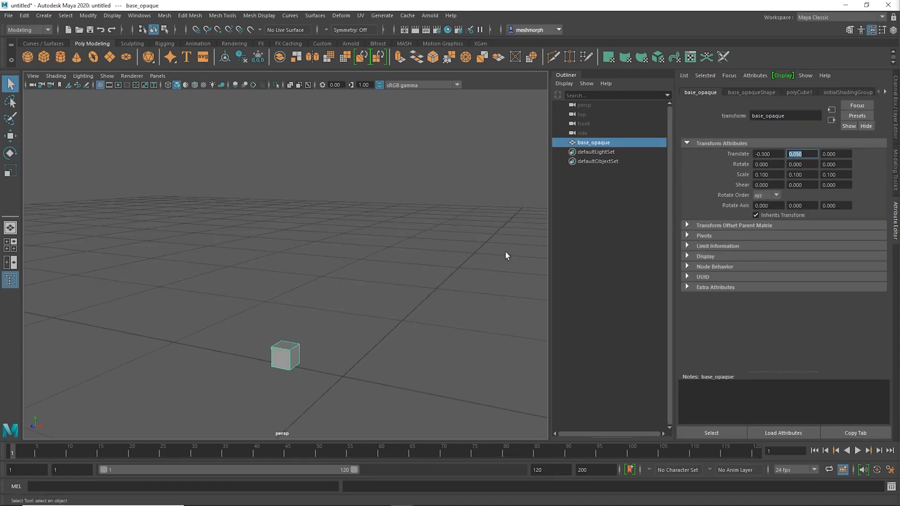
Scale the base_opaque cube down and smooth it into dense subdivisions.
left_click(223, 16)
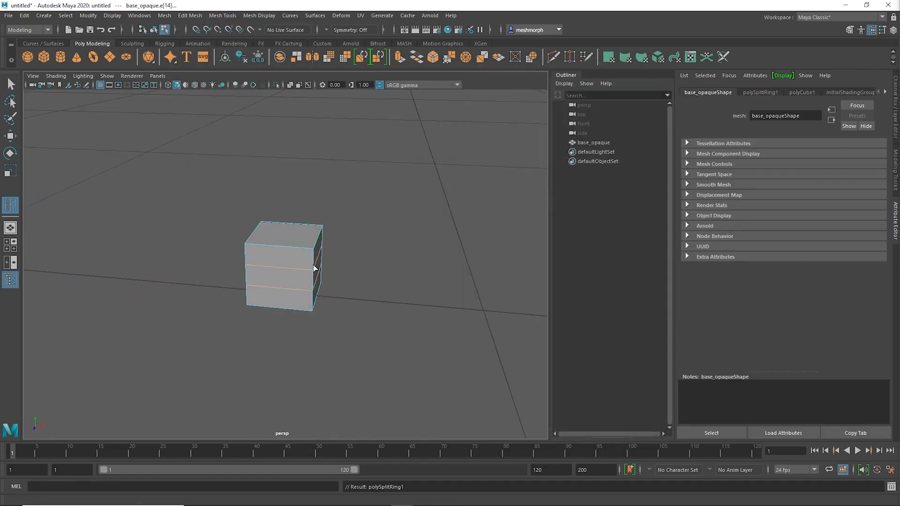
left_click(9, 170)
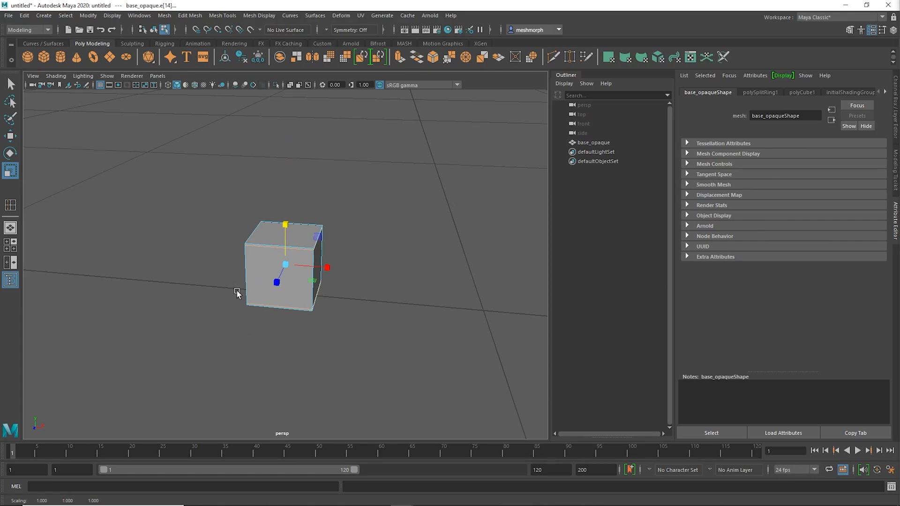
left_click(222, 16)
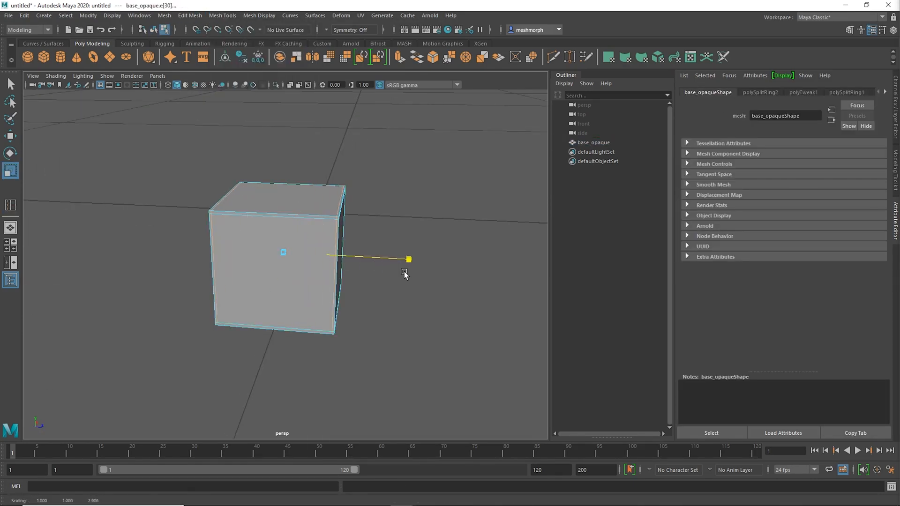
left_click(222, 16)
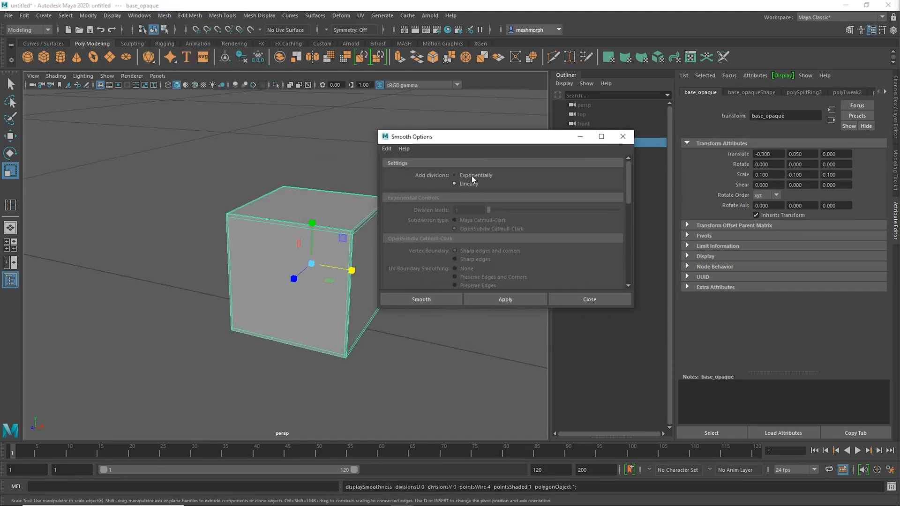
left_click(421, 298)
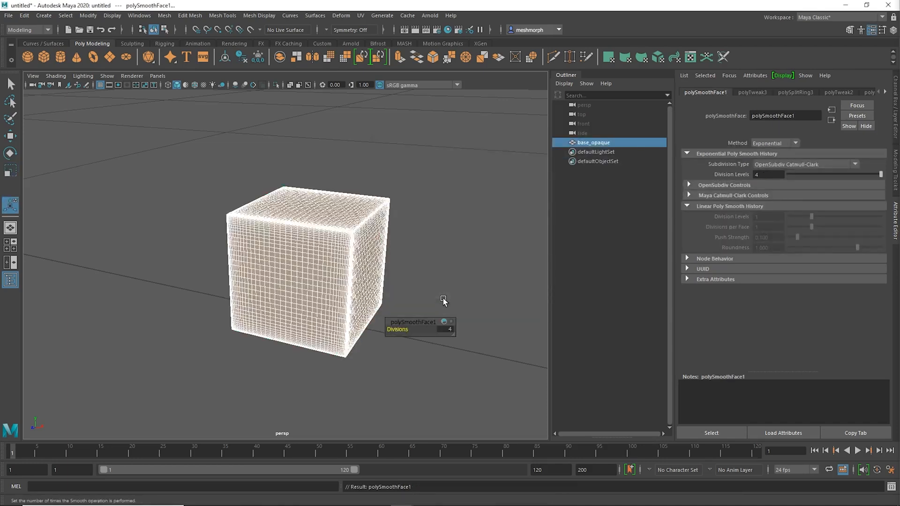
Project automatic UVs onto the smoothed cube.
left_click(359, 16)
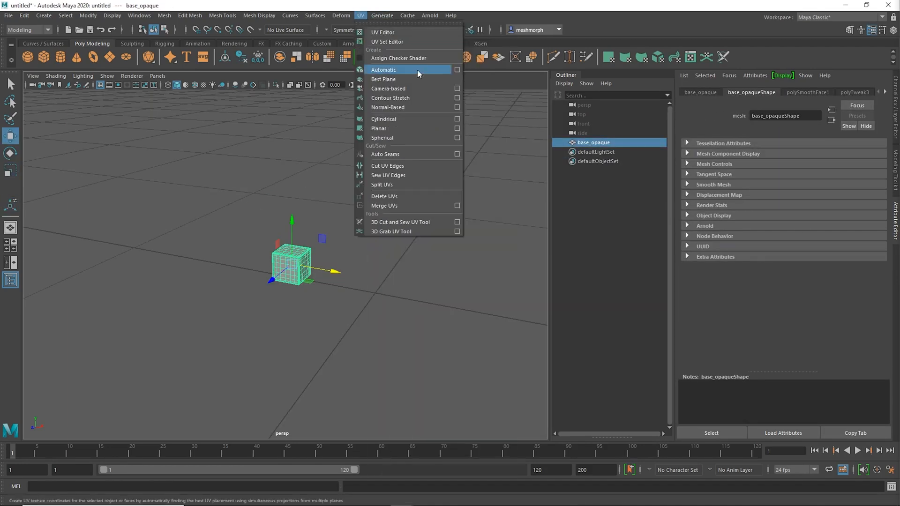
left_click(457, 69)
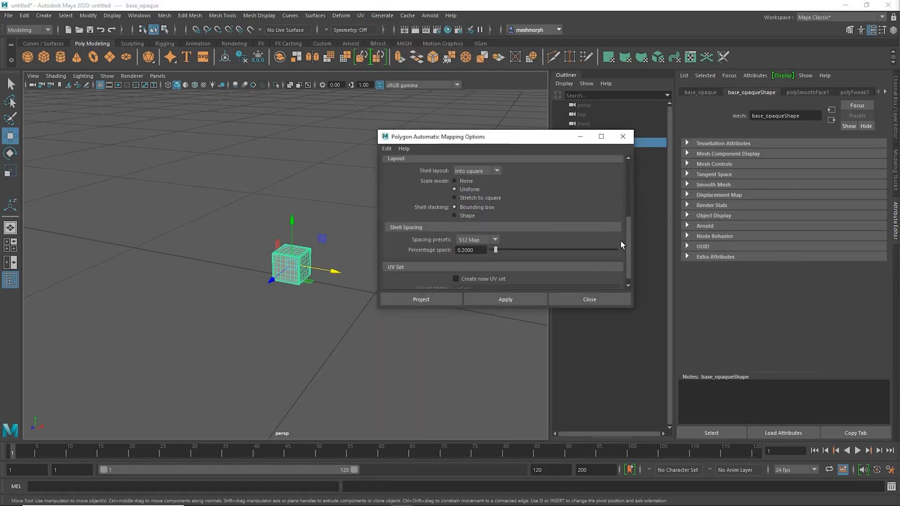
left_click(420, 299)
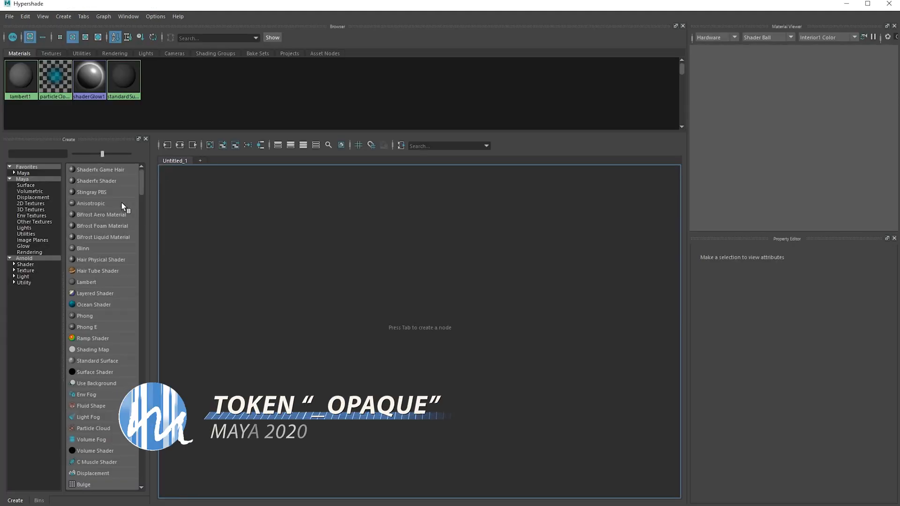
Create a Stingray PBS material named BaseMaterial_OPAQUE with colour and normal maps enabled.
left_click(91, 191)
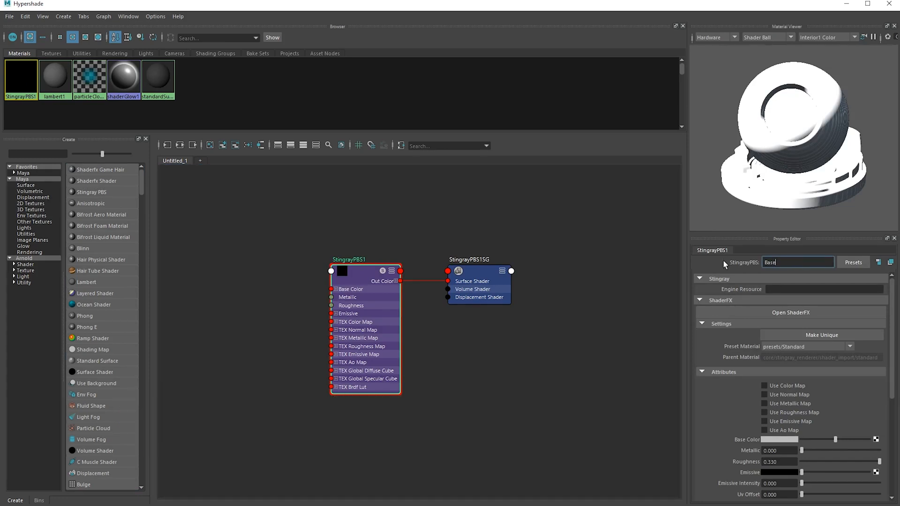
type("BaseMaterial_OPAQUE")
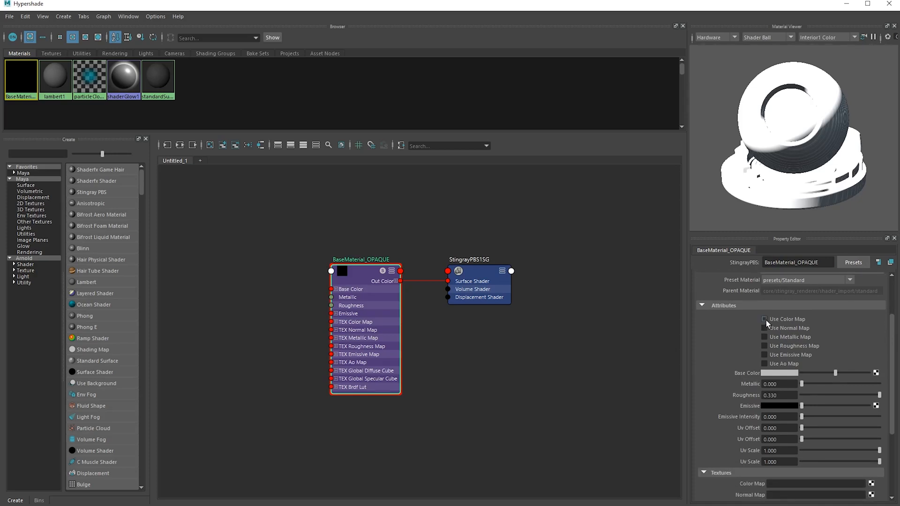
left_click(764, 319)
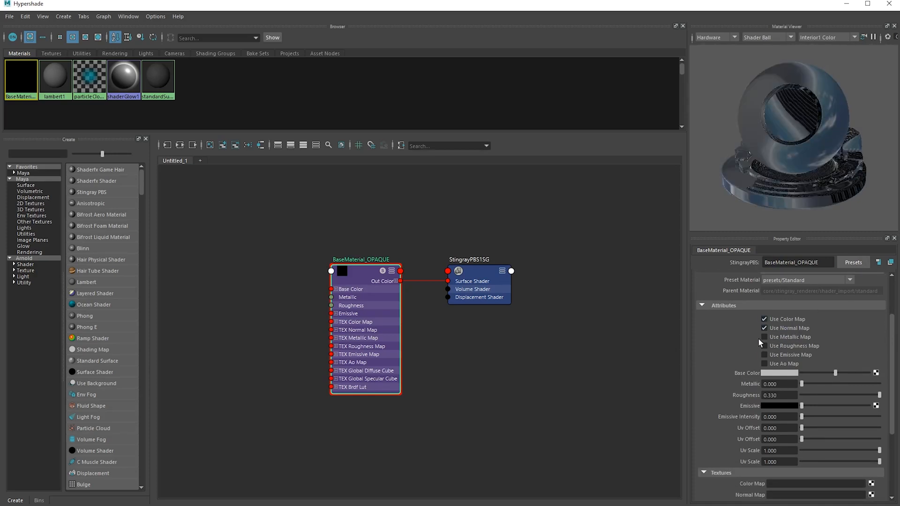
left_click(800, 372)
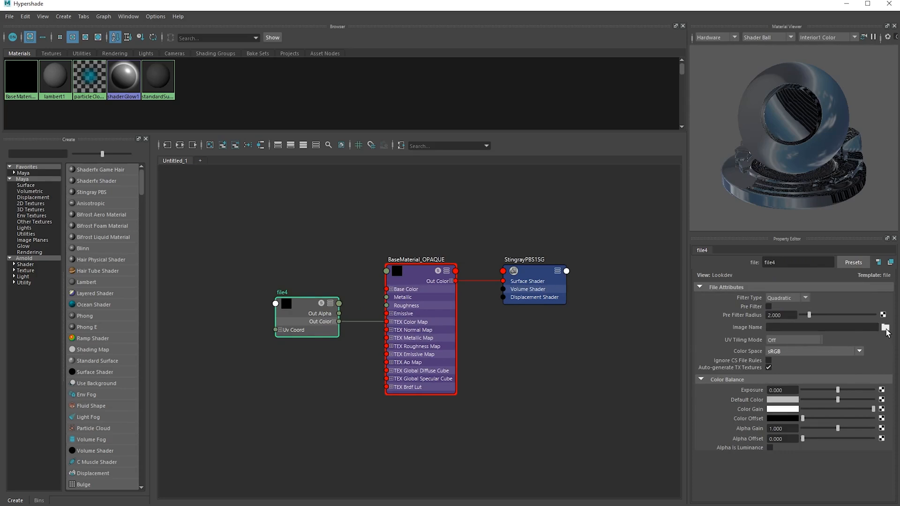
Load the MetalPlates001 colour, normal and further texture maps into the material's file nodes.
left_click(885, 327)
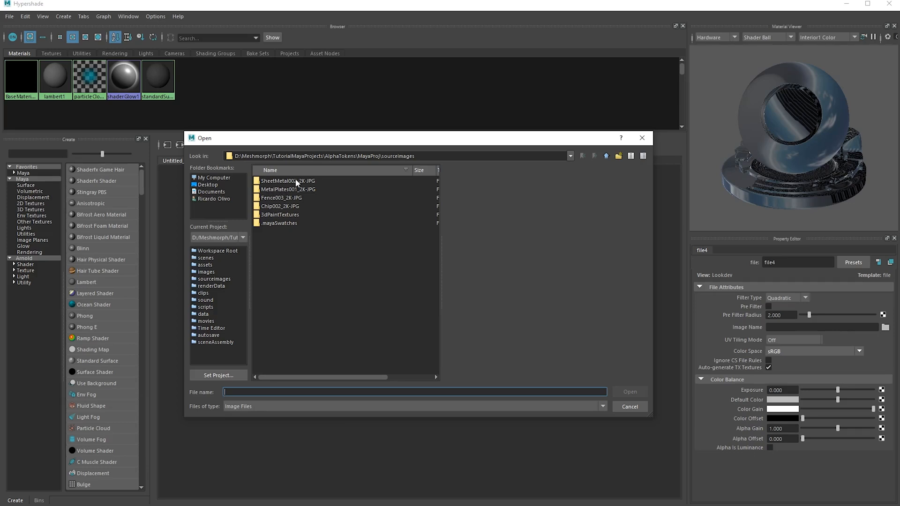
double_click(286, 189)
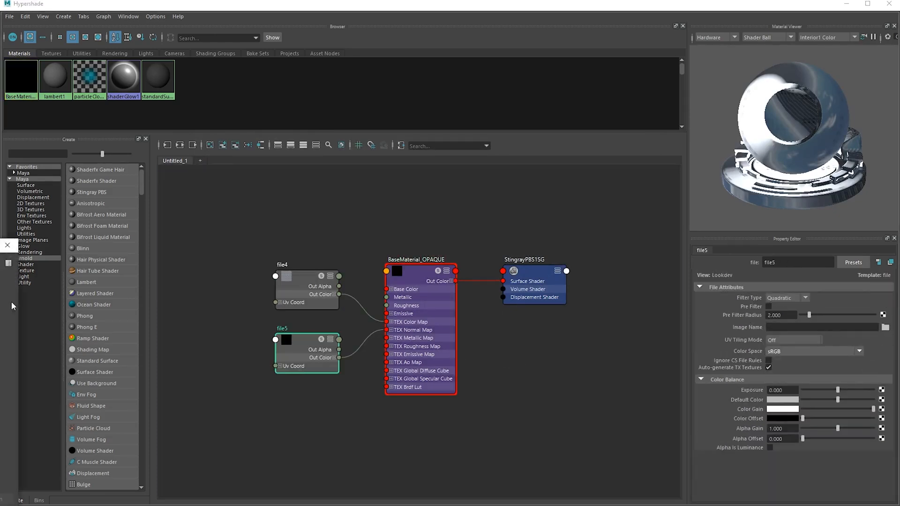
left_click(878, 262)
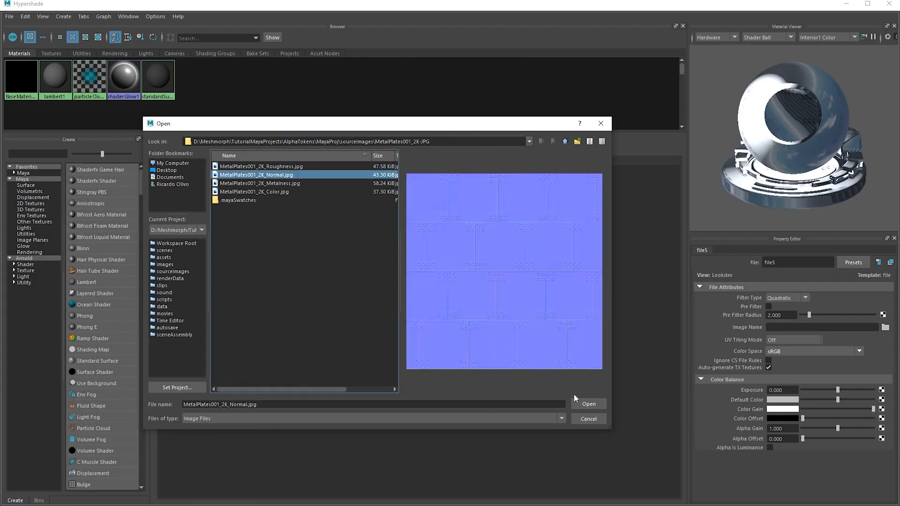
left_click(588, 403)
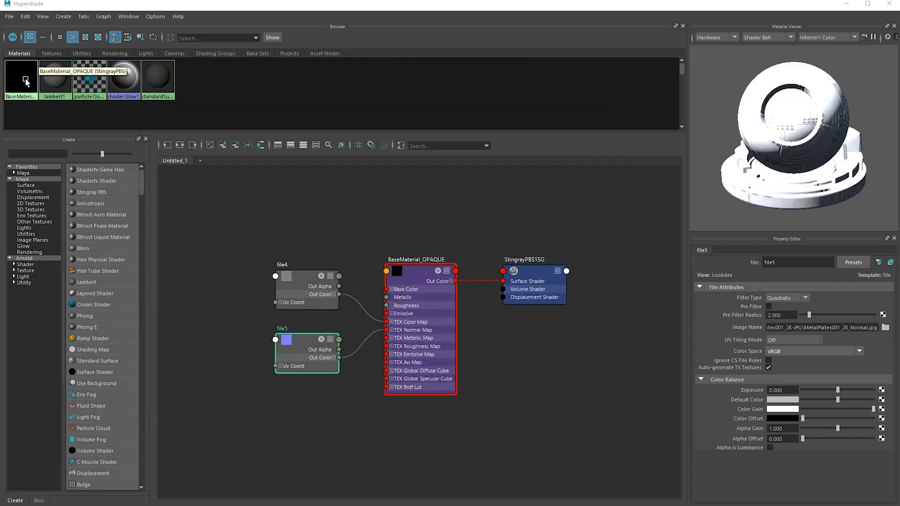
left_click(416, 259)
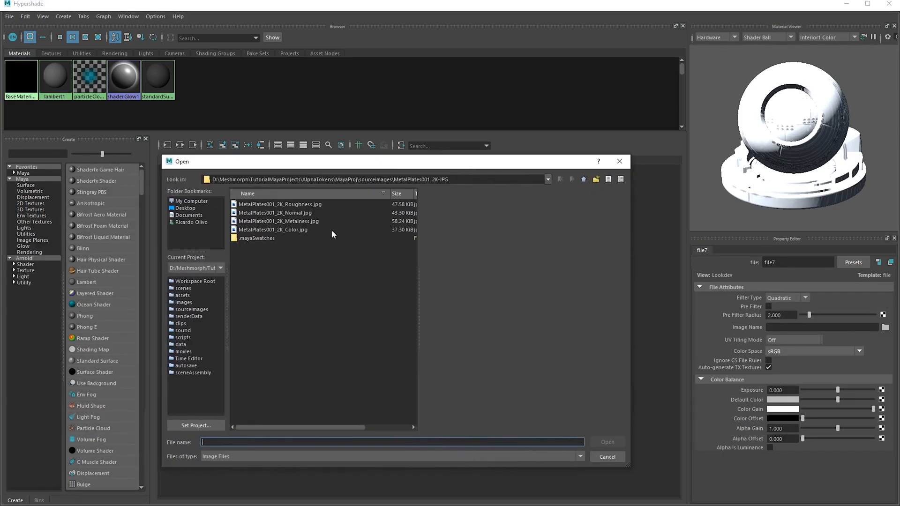
double_click(280, 204)
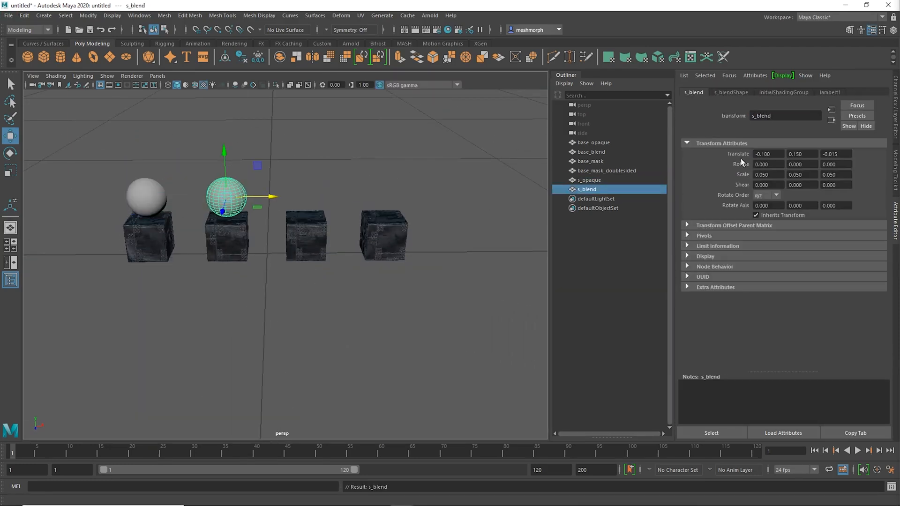
Start a second Stingray PBS material Mat_OPAQUE in the Hypershade.
left_click(585, 198)
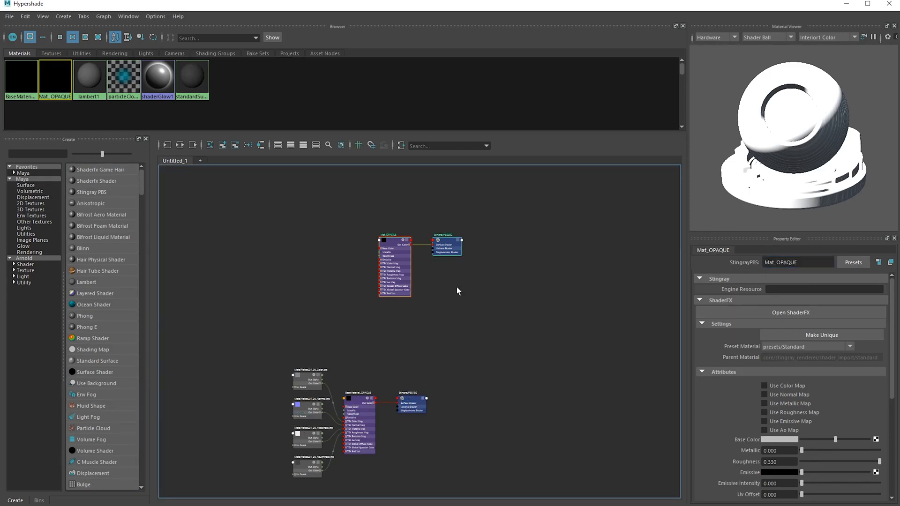
Load the Chip002 colour, normal, metallic and roughness images into Mat_OPAQUE's map slots.
left_click(764, 385)
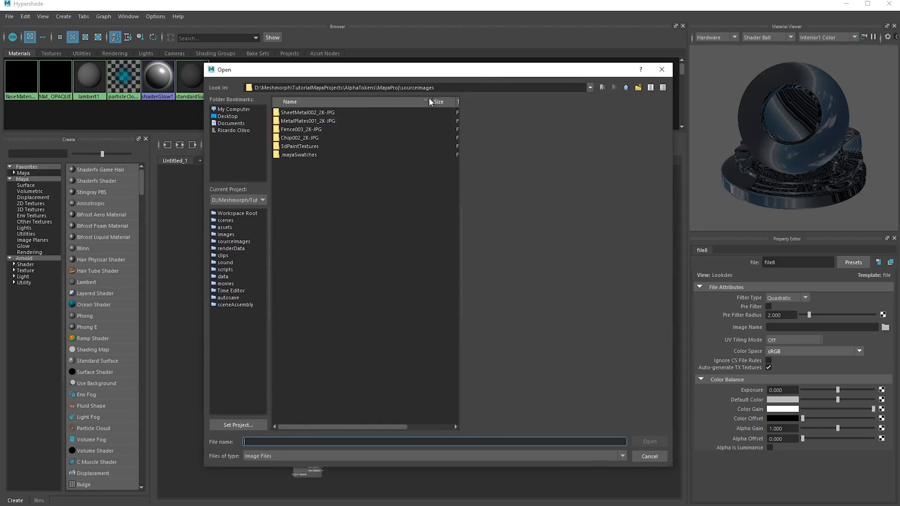
double_click(299, 136)
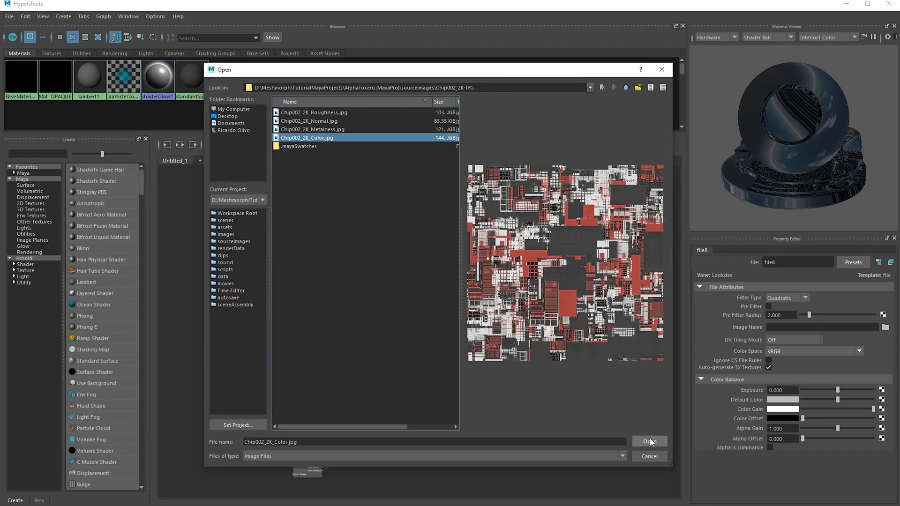
left_click(648, 441)
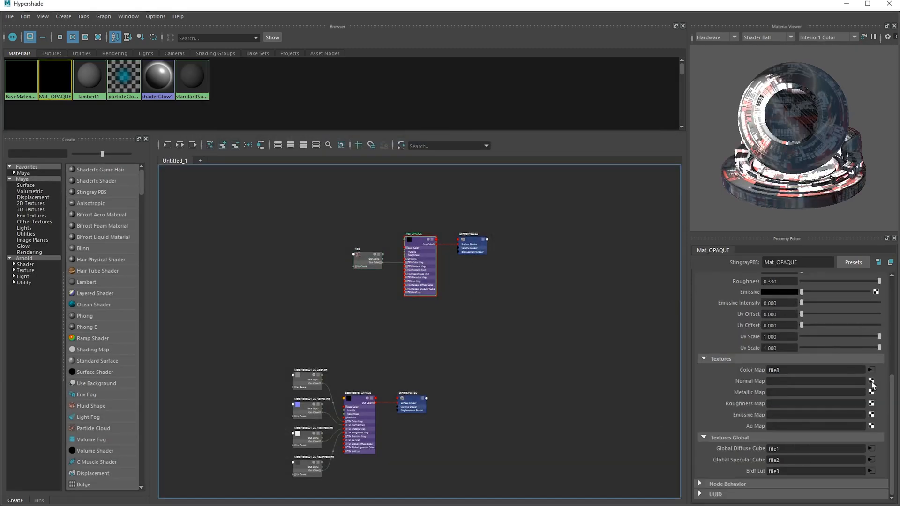
left_click(870, 380)
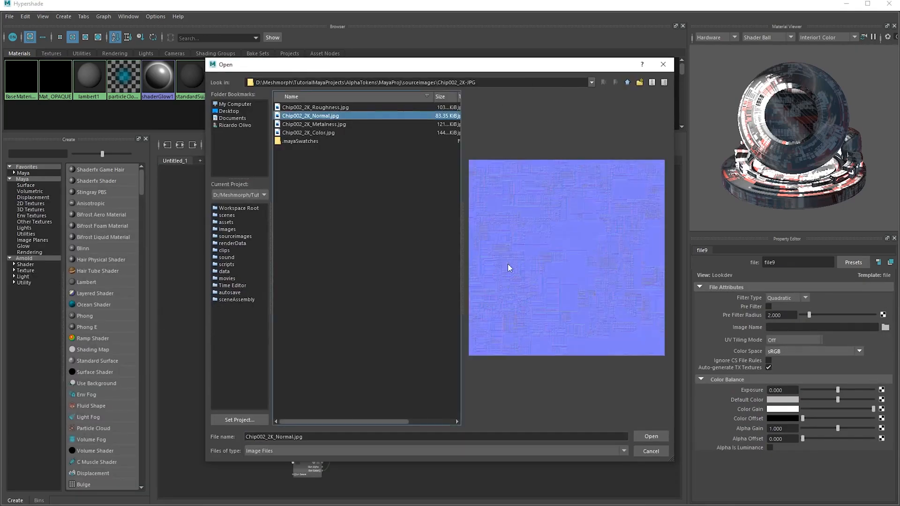
left_click(650, 435)
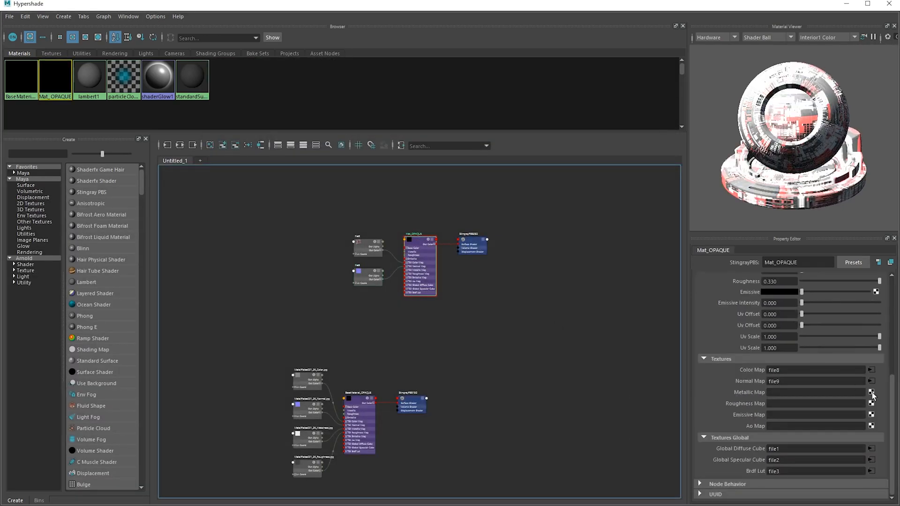
left_click(870, 392)
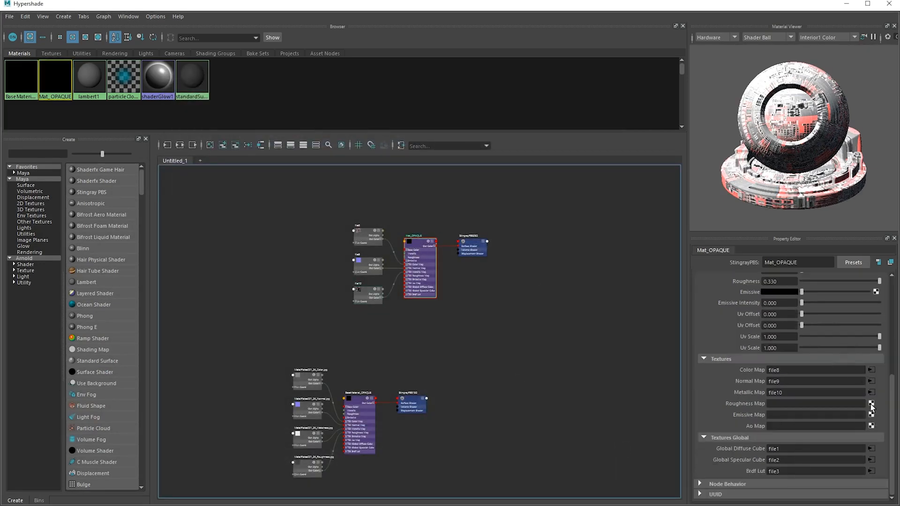
left_click(871, 403)
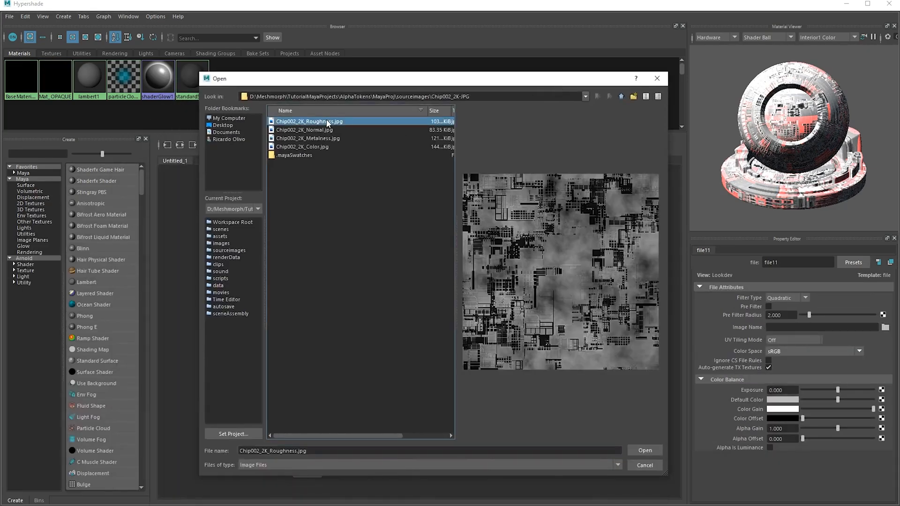
left_click(644, 450)
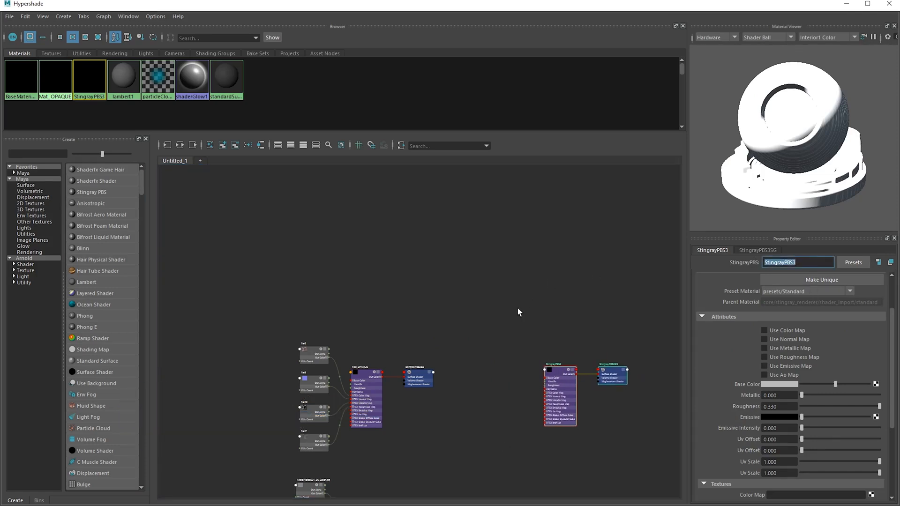
mouse_move(370, 381)
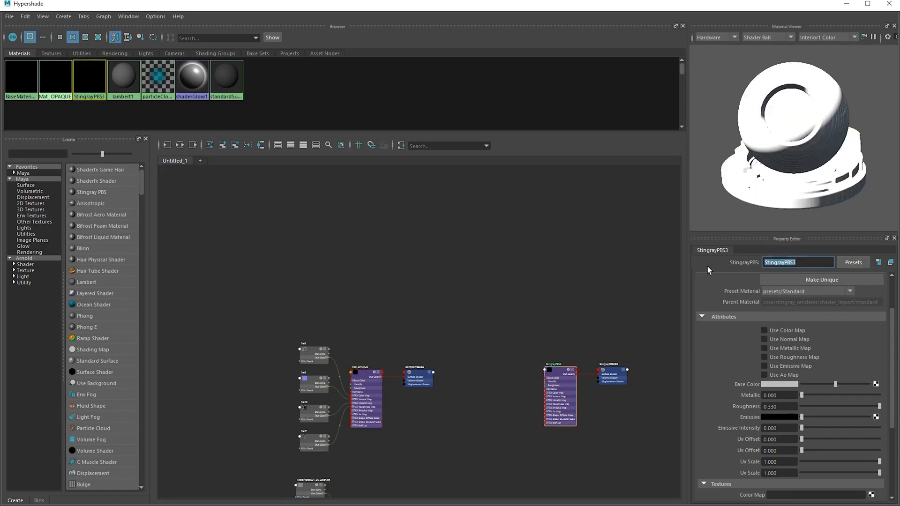
Name the material Mat_BLEND, set the Standard_Transparent preset, enable colour, opacity and normal maps and attach the metallic image.
type("Mat_BLEND")
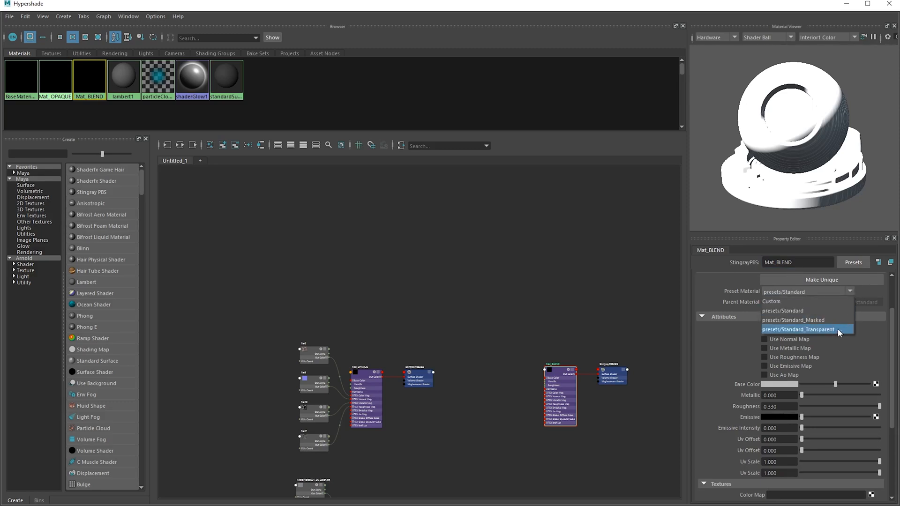
left_click(797, 329)
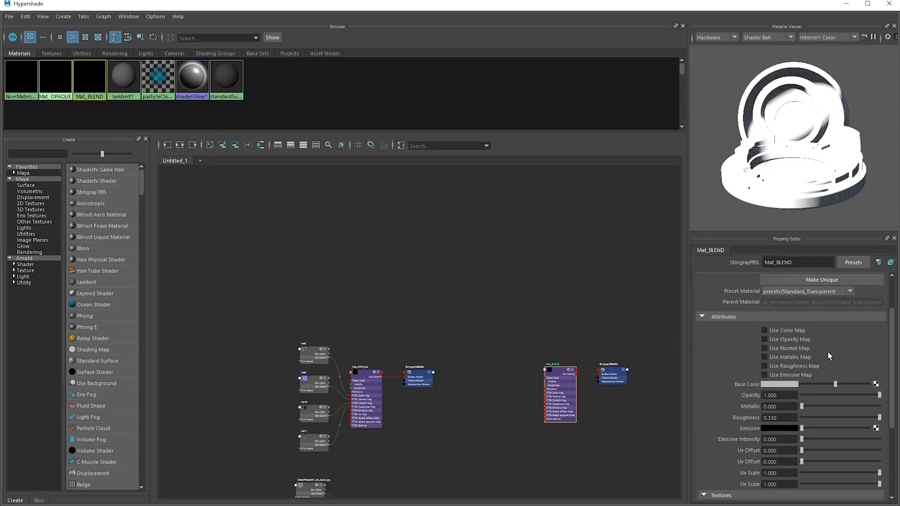
left_click(765, 330)
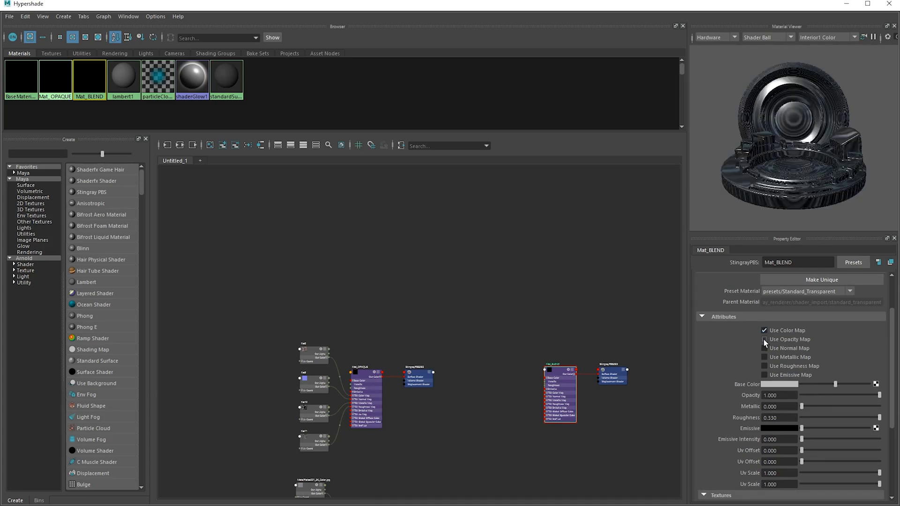
left_click(764, 340)
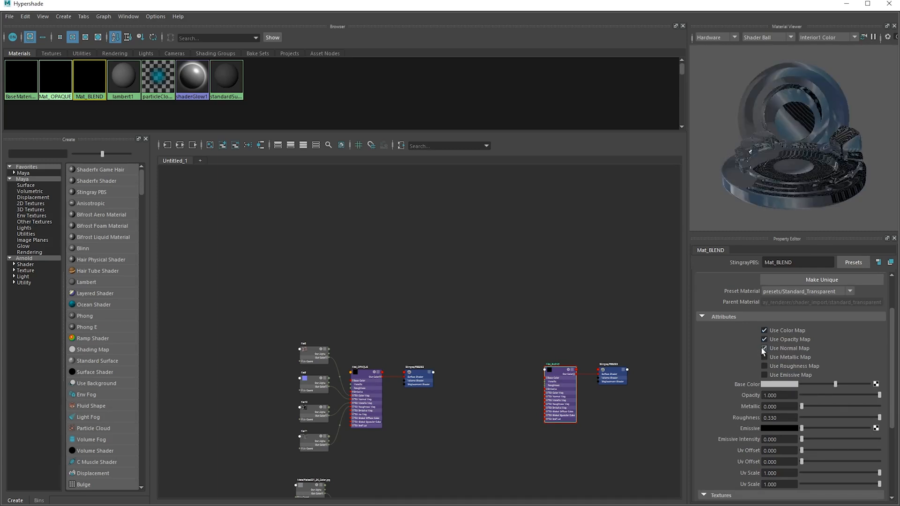
left_click(764, 348)
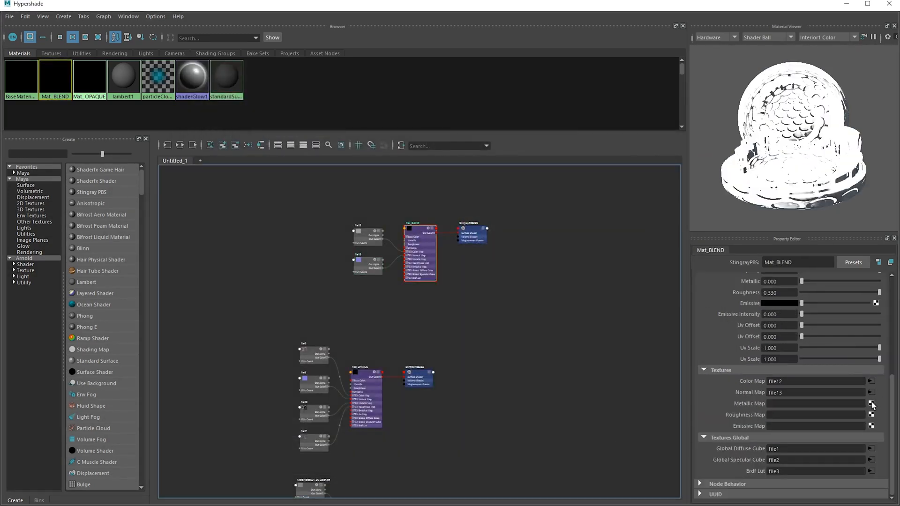
left_click(871, 403)
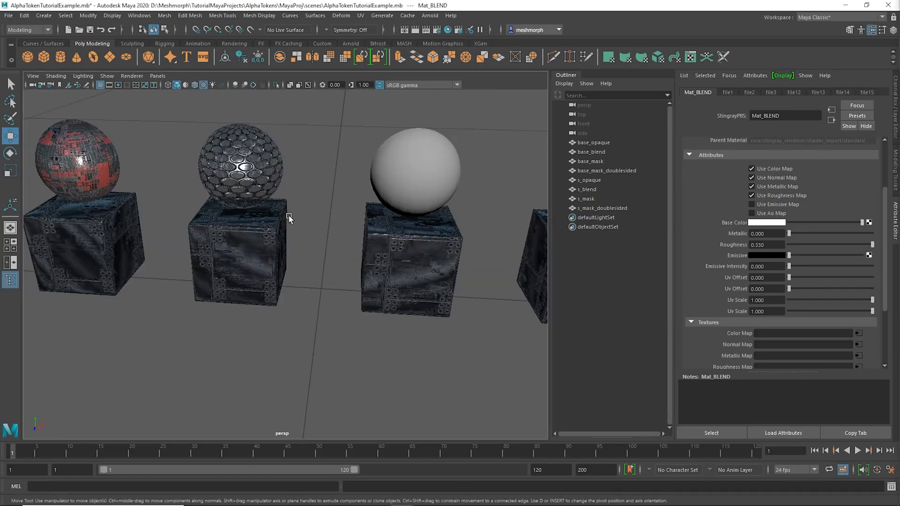
Orbit over the spheres, then continue on the material after checking the SheetMetal002 alpha texture.
left_click_drag(290, 219, 428, 264)
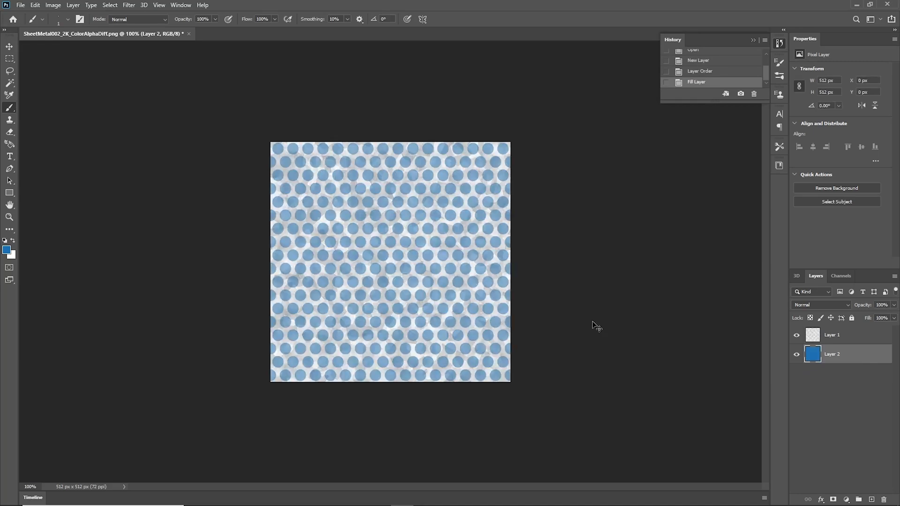
left_click(796, 354)
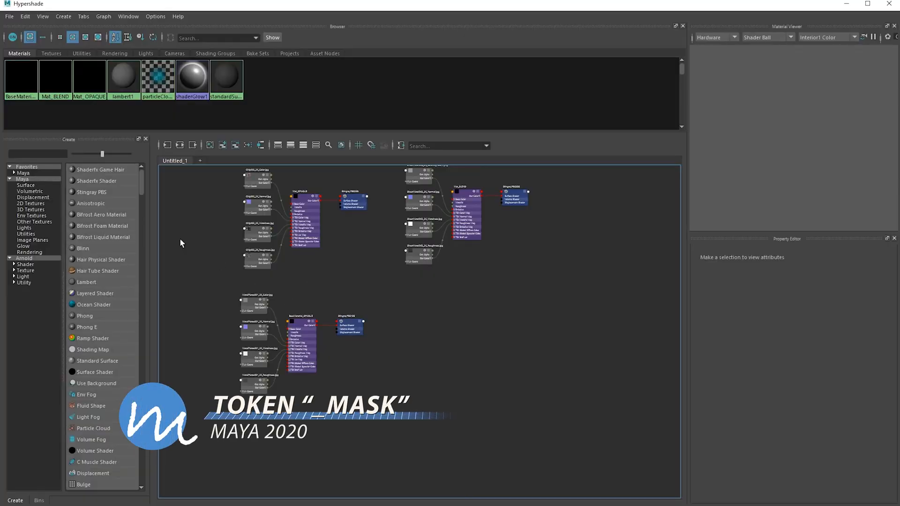
Create a Stingray PBS with the Standard_Masked preset using Fence003 maps and rename it Mat_MASK.
left_click(92, 191)
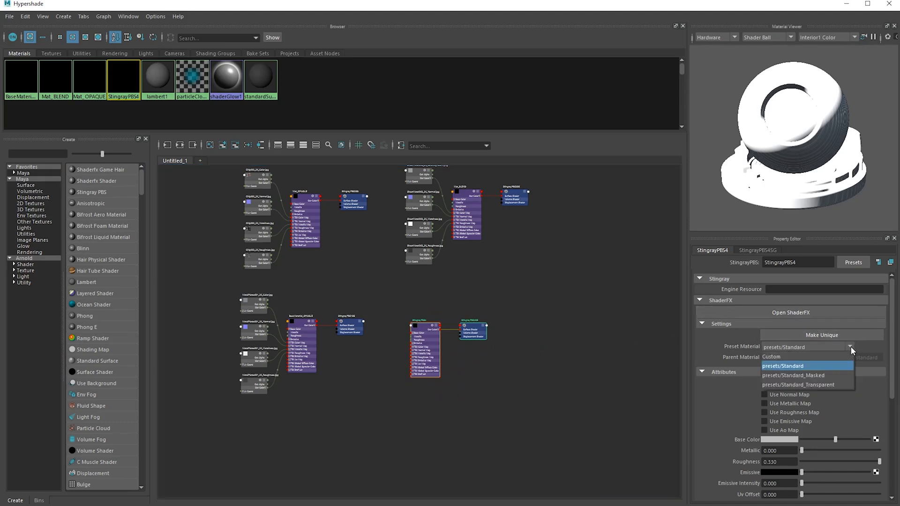
left_click(793, 375)
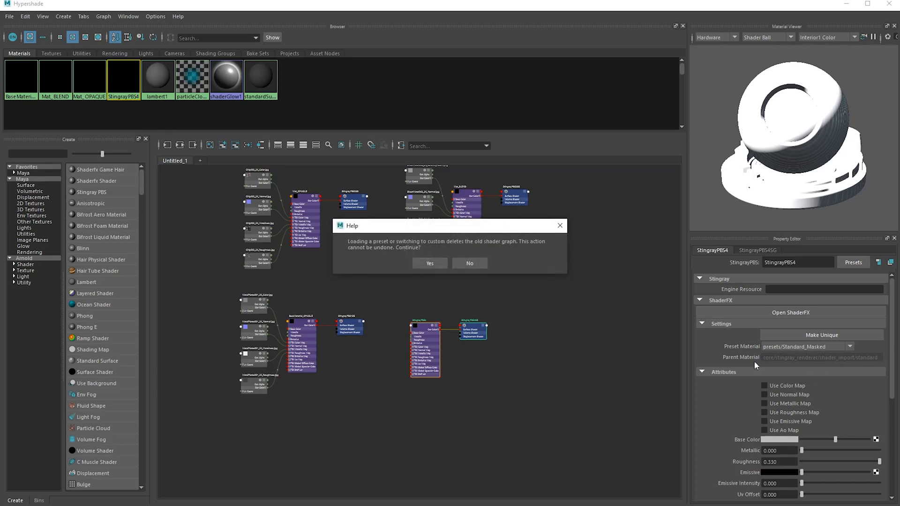
left_click(428, 263)
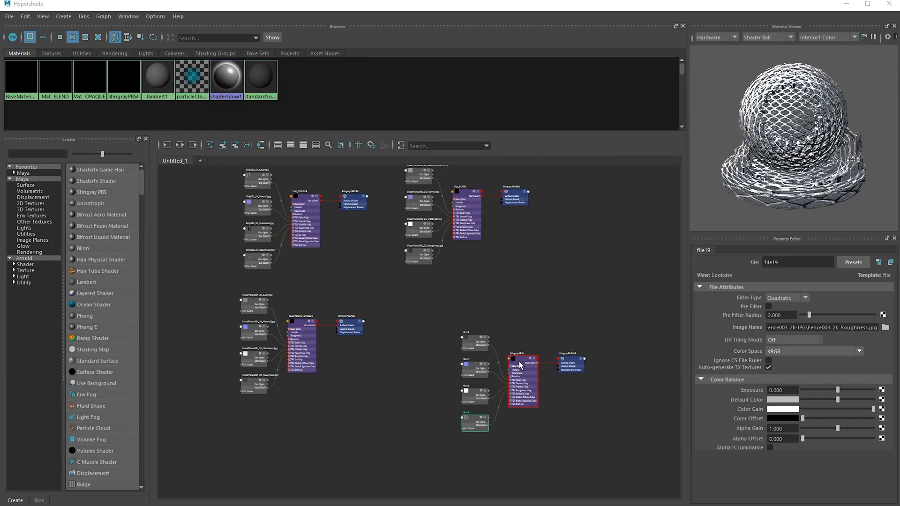
left_click(522, 363)
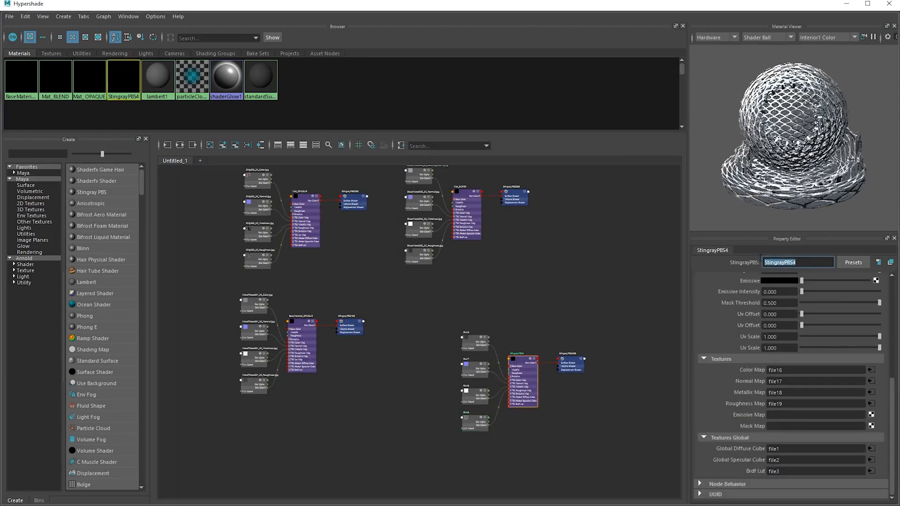
type("Mat_MASK")
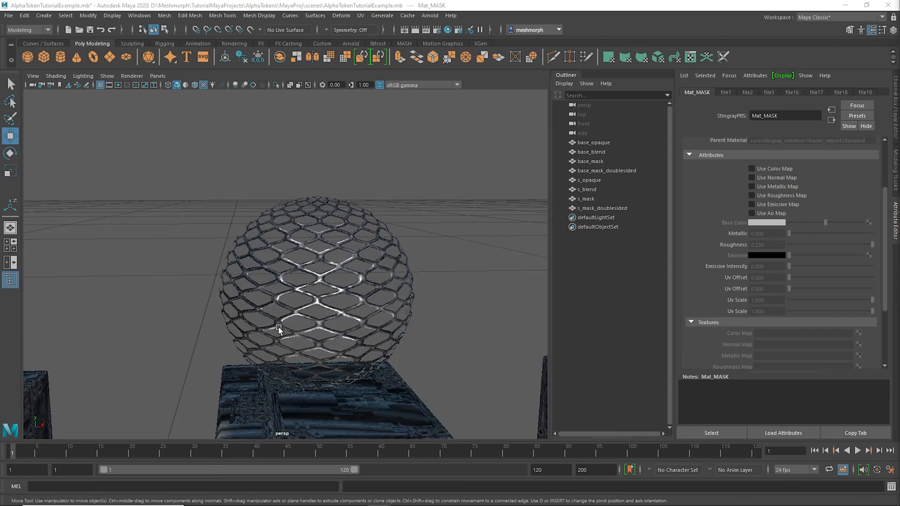
mouse_move(287, 321)
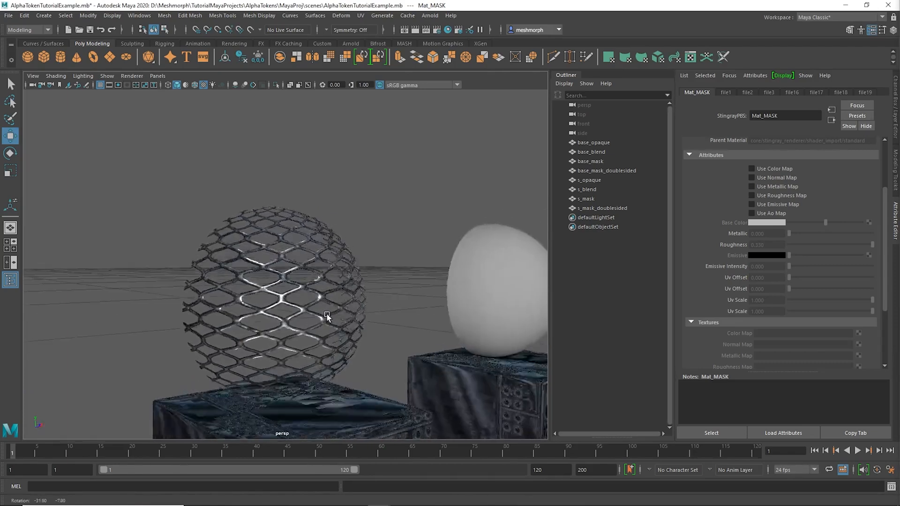
Back the view out to review all four spheres on their pedestals.
left_click_drag(327, 315, 262, 320)
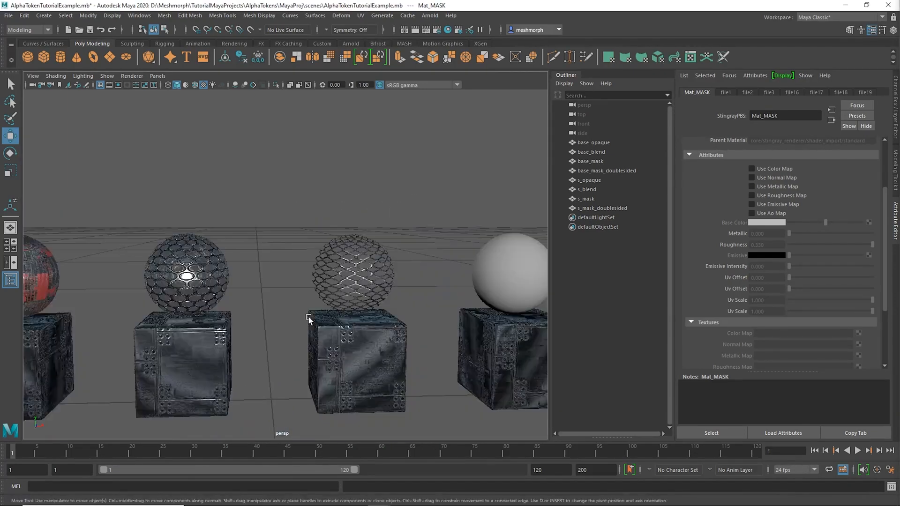
left_click_drag(310, 318, 229, 316)
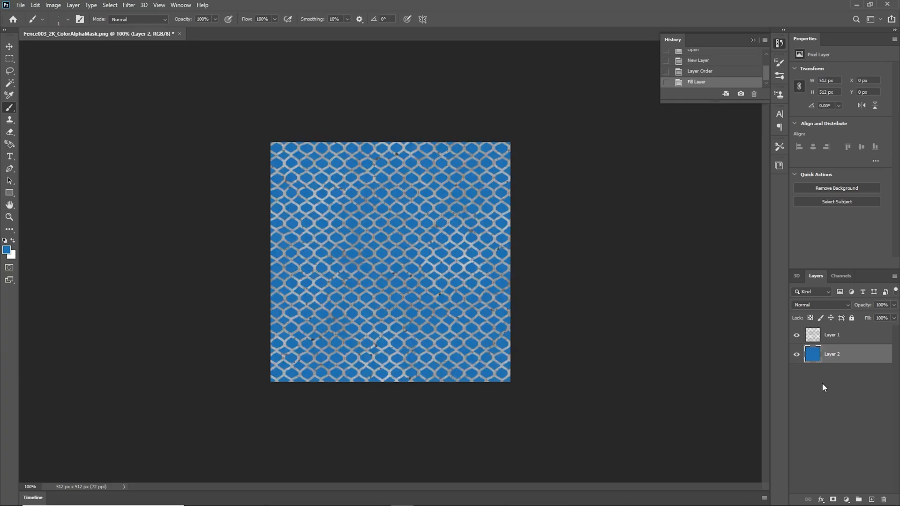
left_click(795, 354)
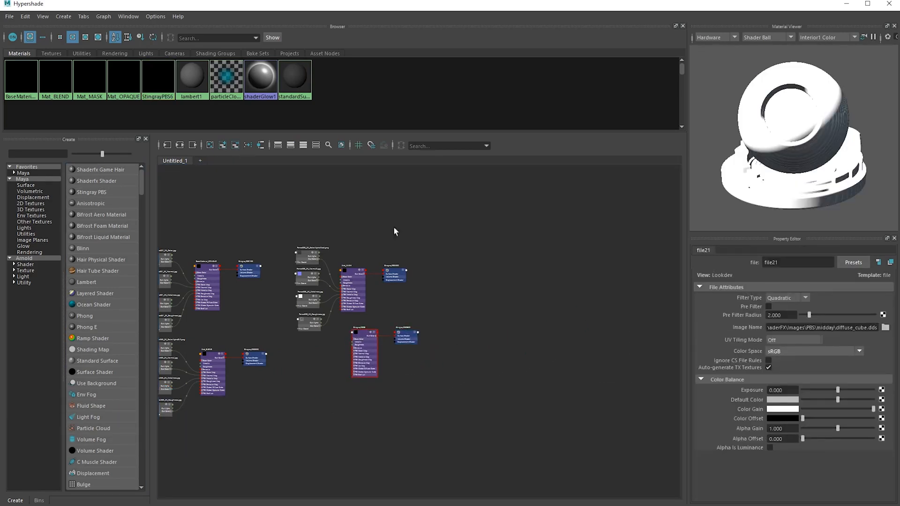
Rename the new Stingray PBS to Mat_MASK_DOUBLESIDED and wire the Fence003 textures into its map inputs.
left_click(365, 335)
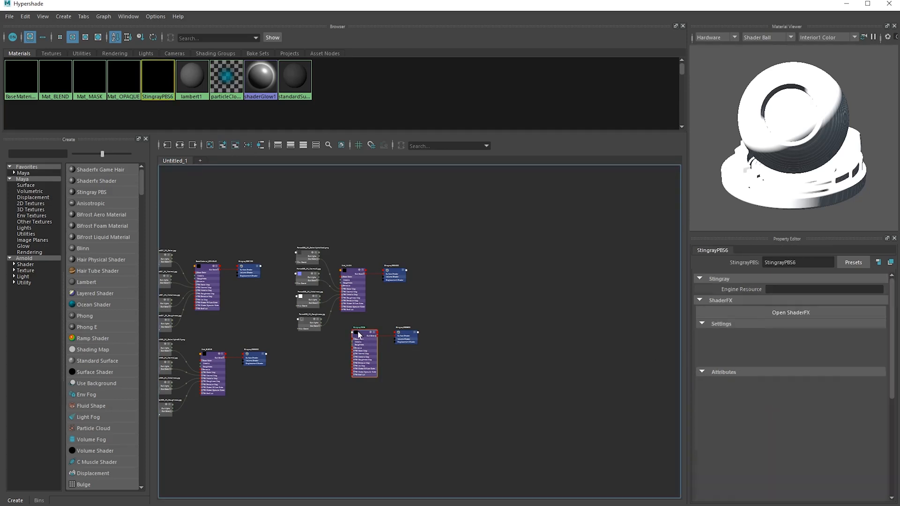
type("Mat")
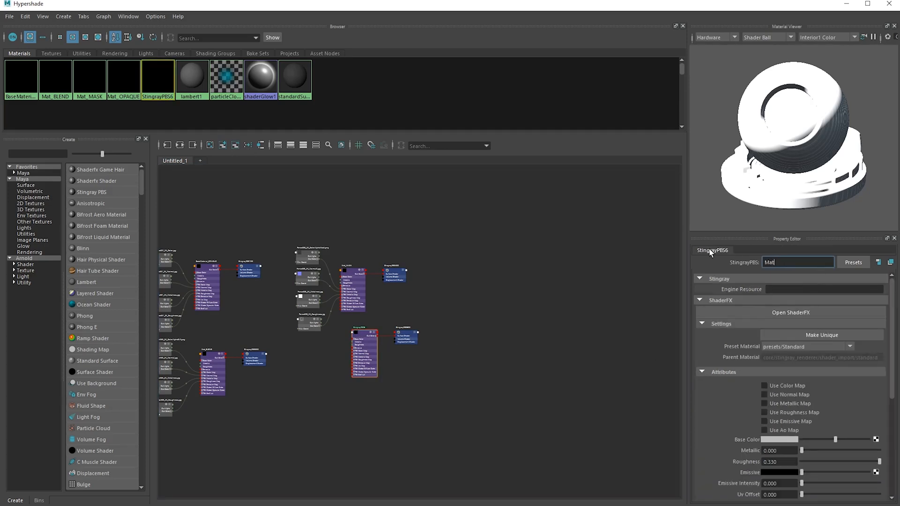
type("Mat_MASK_DOUBLESIDED")
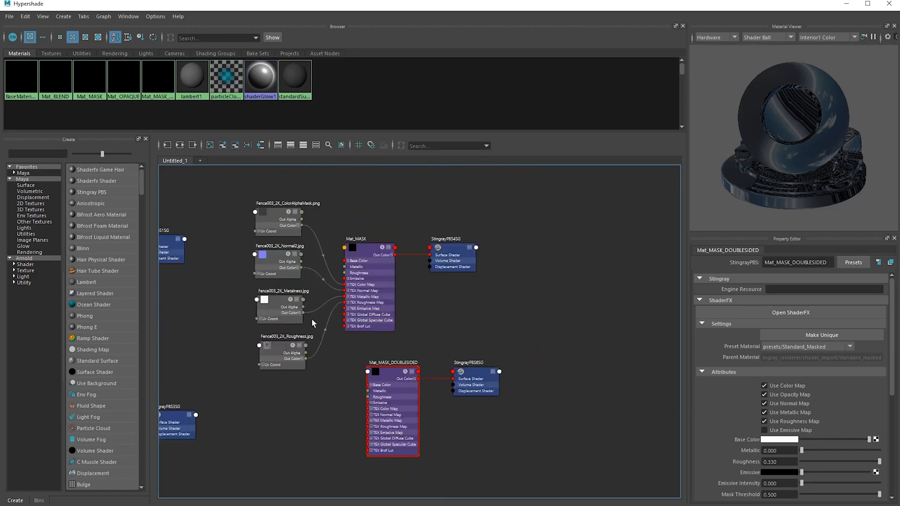
left_click_drag(300, 224, 368, 413)
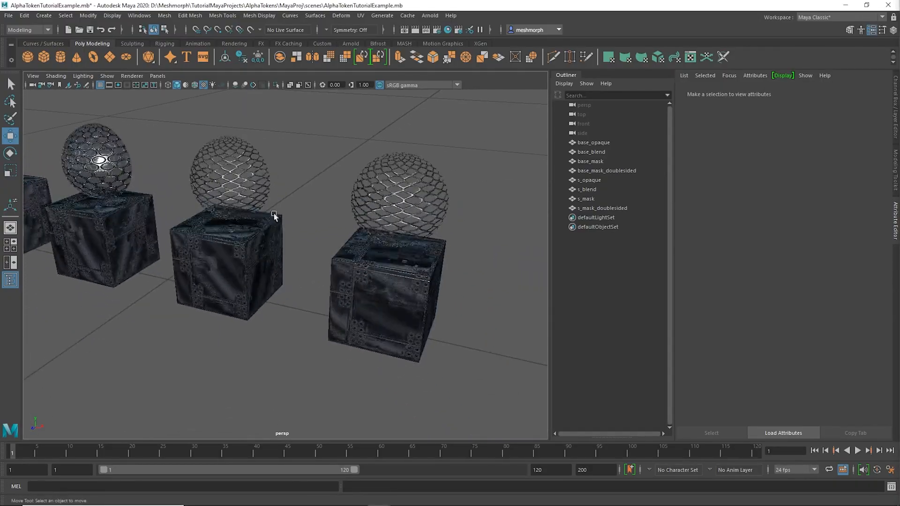
Assign Mat_MASK_DOUBLESIDED to s_mask_doublesided and select all eight base and sphere objects in the Outliner.
left_click(402, 206)
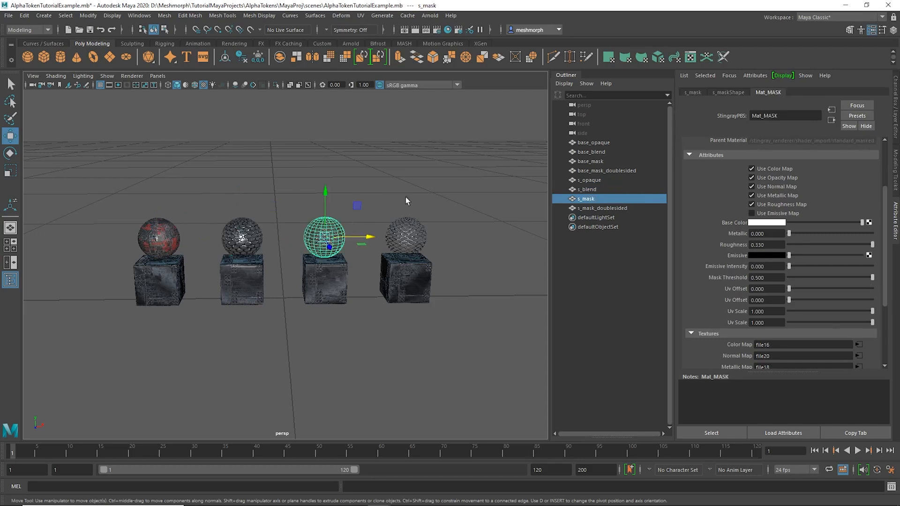
left_click(602, 208)
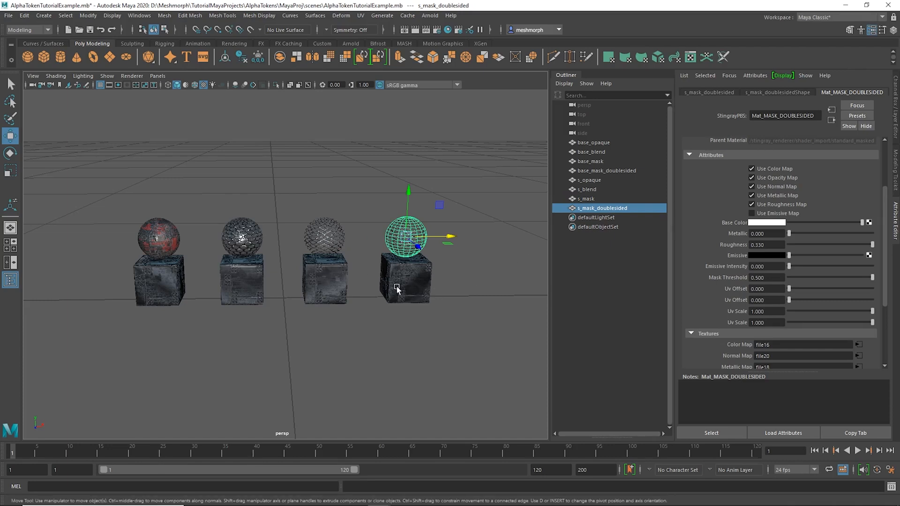
left_click(437, 185)
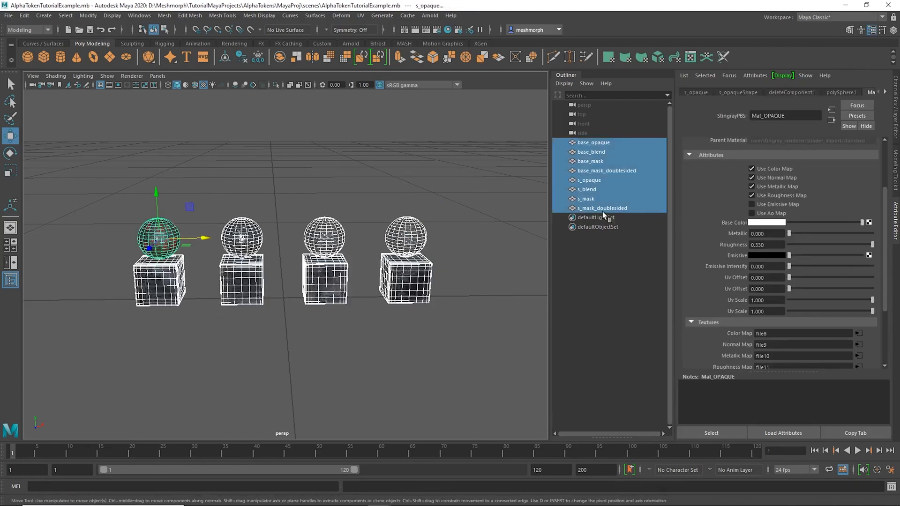
left_click(603, 208)
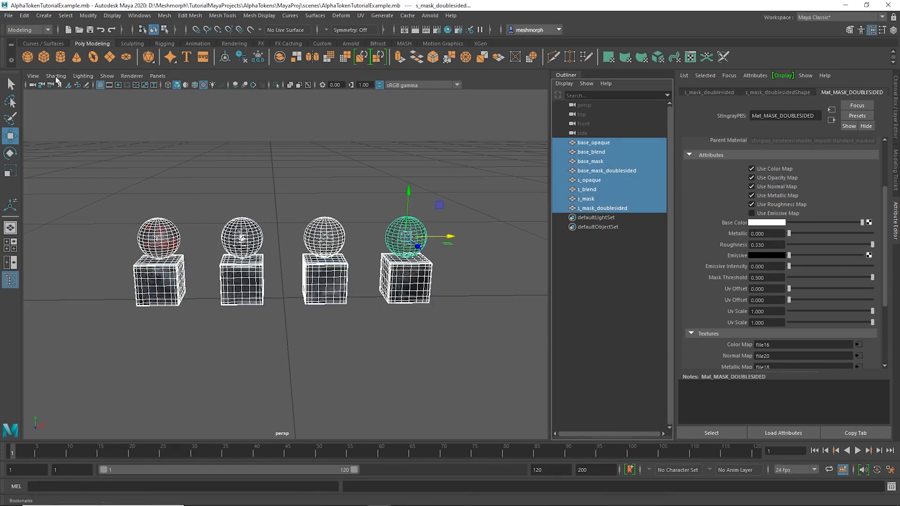
Start Export Selection with FBX as the file type and review the FBX options.
left_click(8, 16)
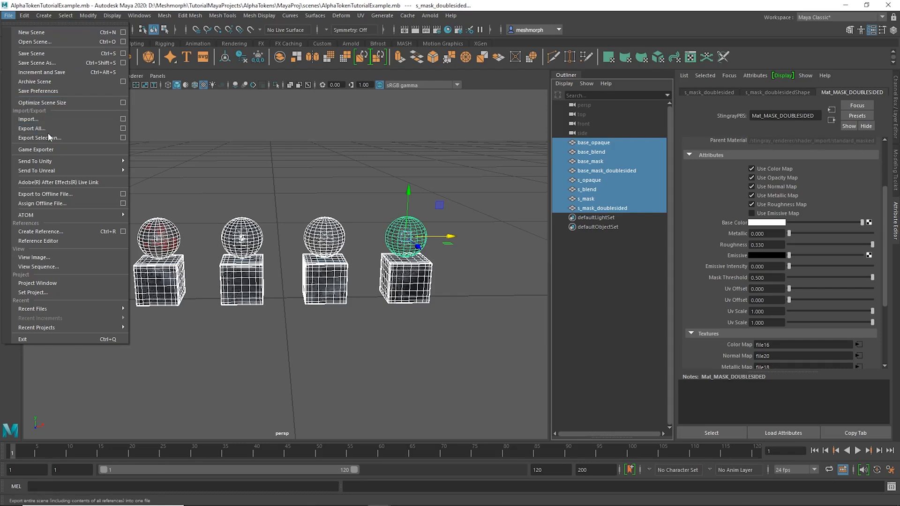
left_click(39, 138)
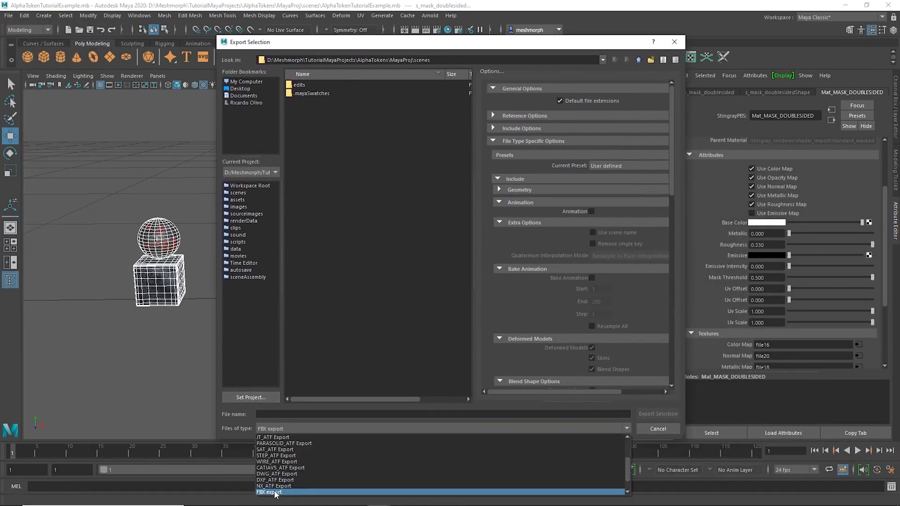
left_click(269, 492)
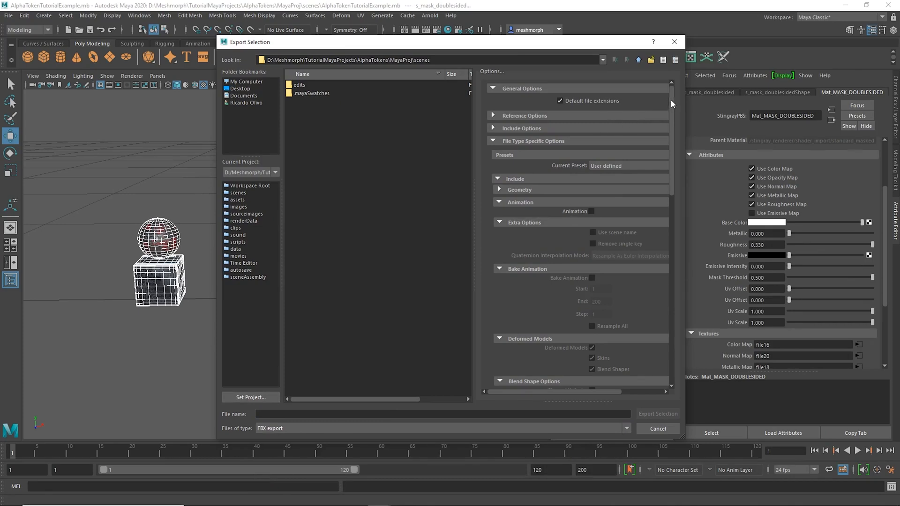
mouse_move(591, 212)
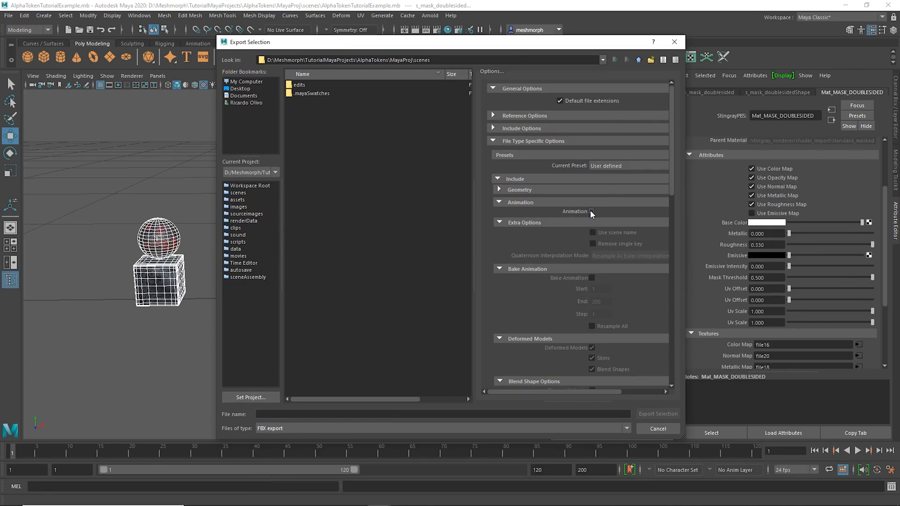
scroll("down", 3)
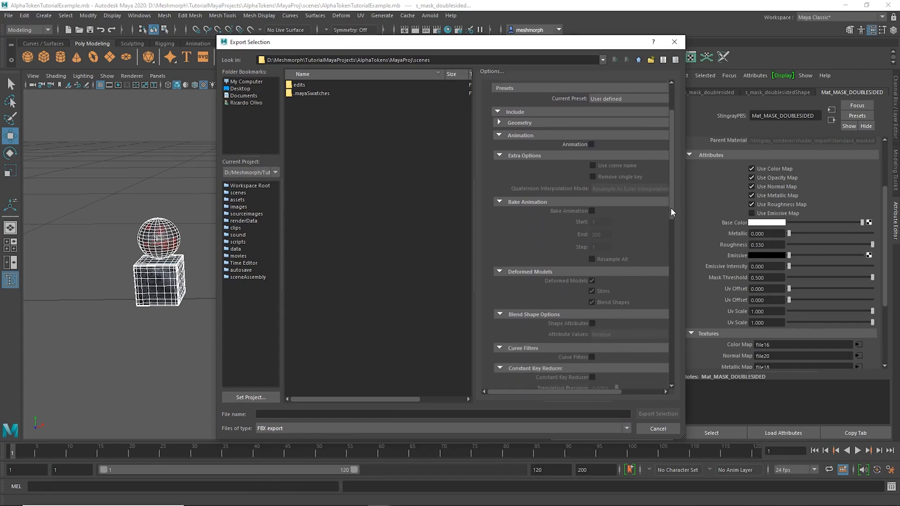
scroll("down", 3)
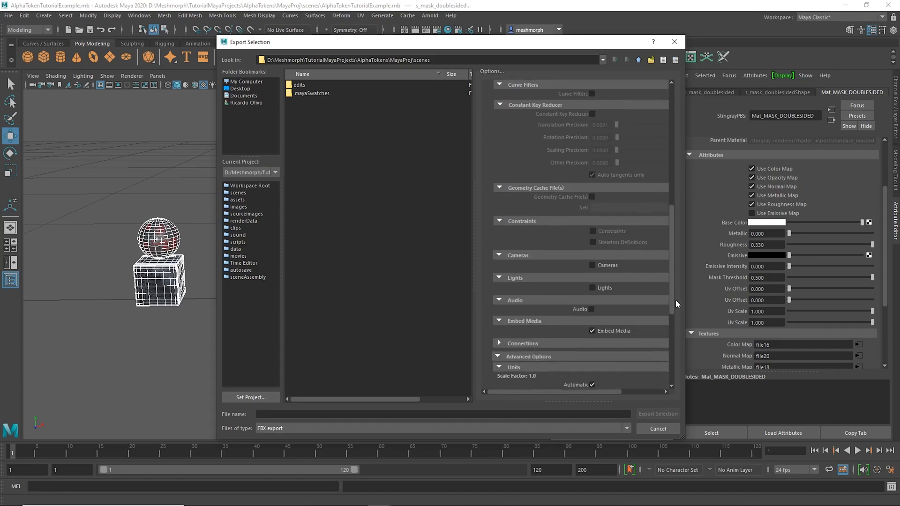
scroll("down", 3)
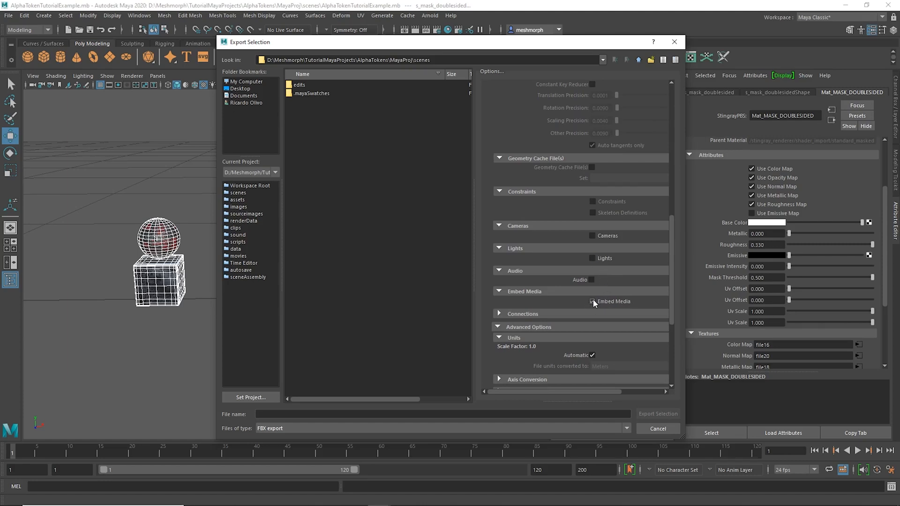
Enable Embed Media and name the export ExportAlphaTokensExample.
left_click(592, 301)
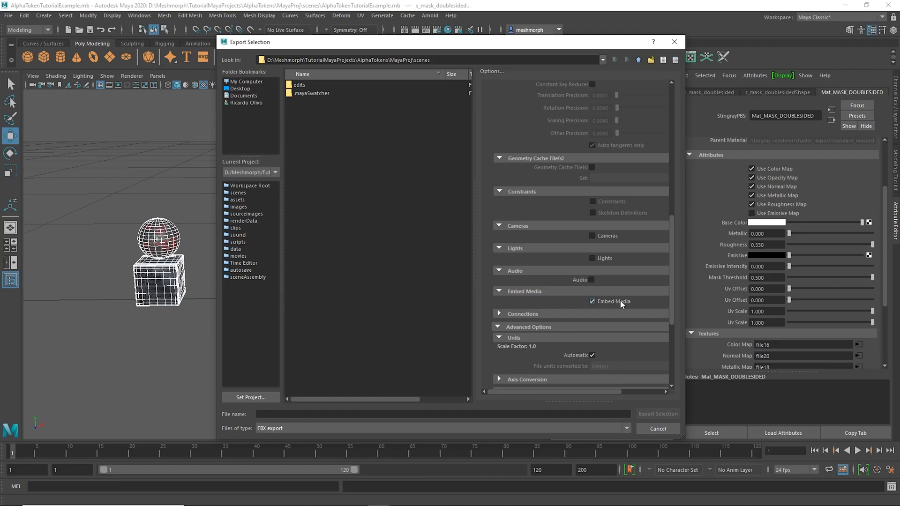
scroll("down", 3)
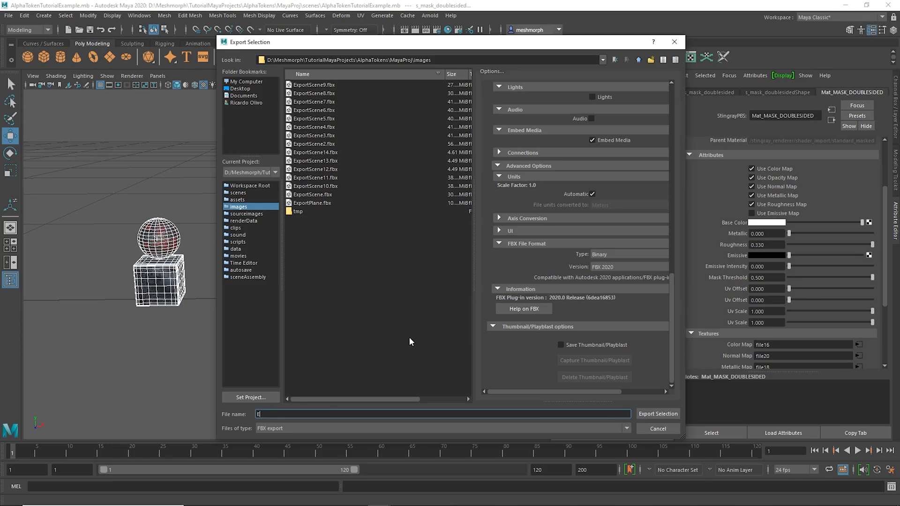
type("xportAlp")
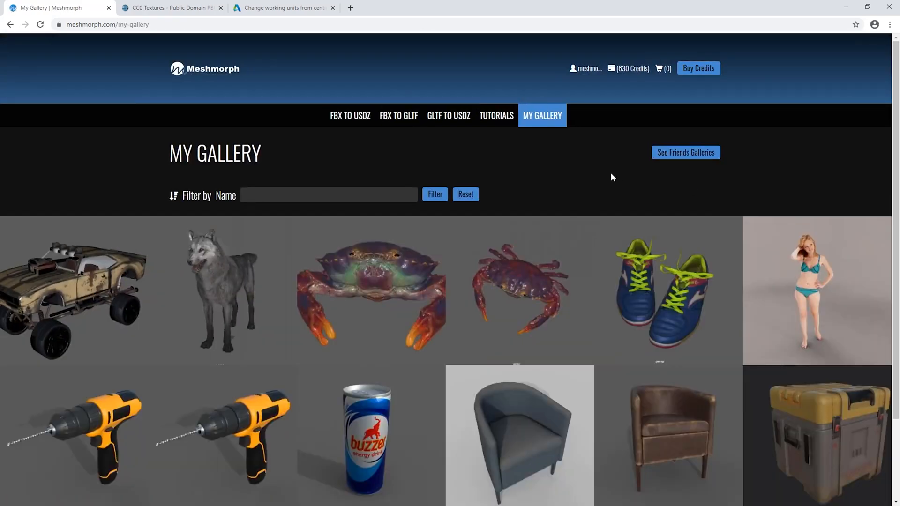
Choose a Non-Watermarked conversion on the FBX TO USDZ page.
left_click(349, 115)
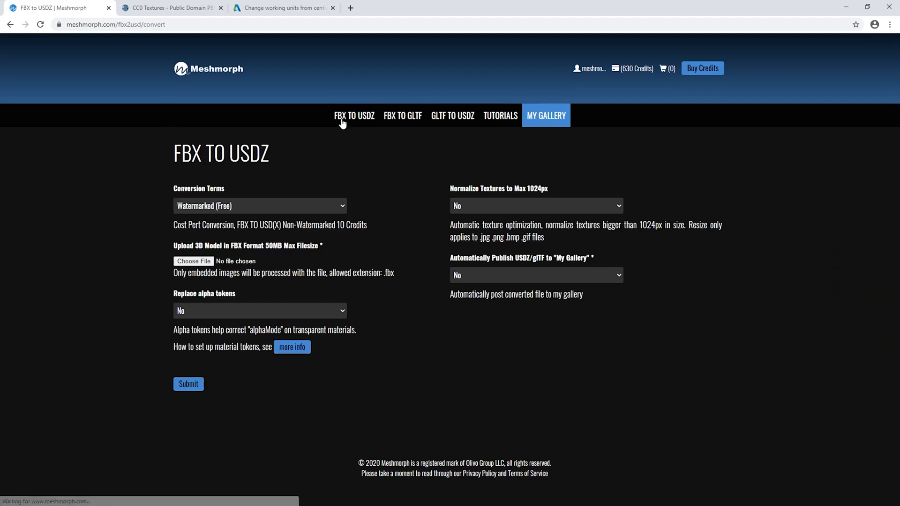
left_click(259, 205)
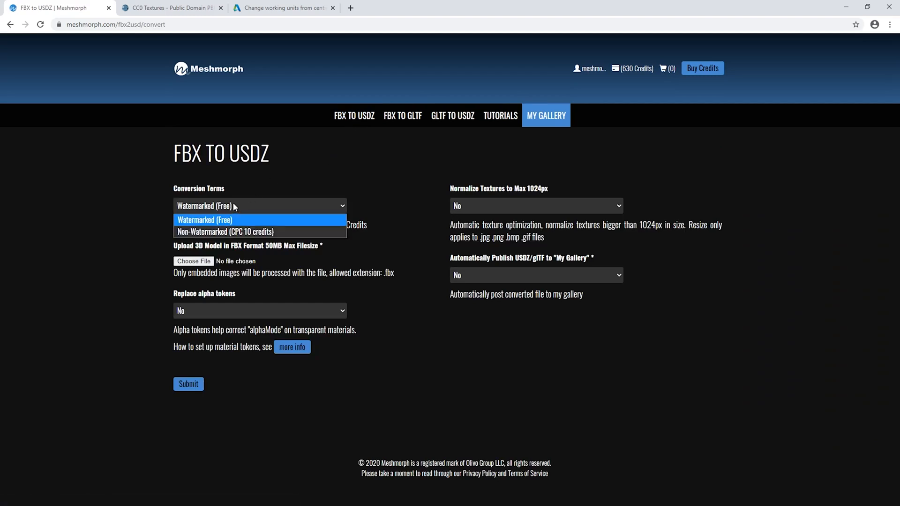
left_click(224, 231)
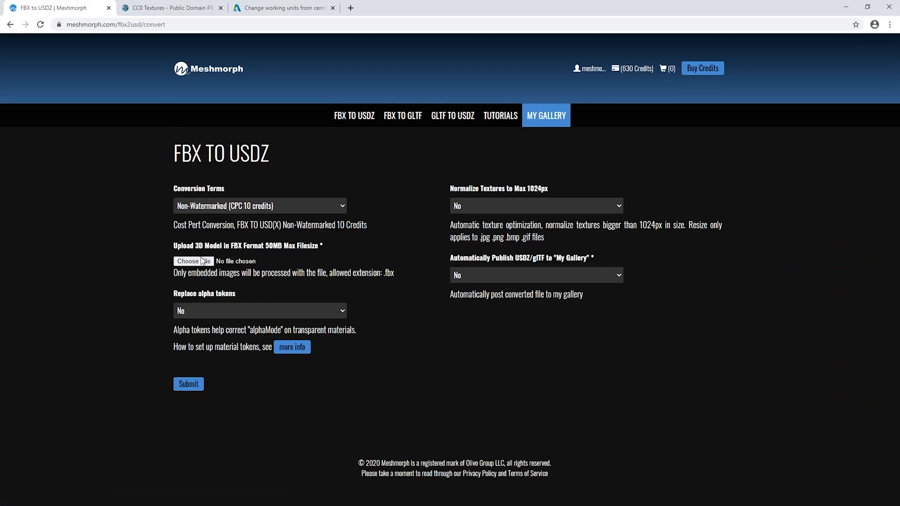
Upload ExportAlphaTokensExample.fbx from the project's images folder.
left_click(193, 261)
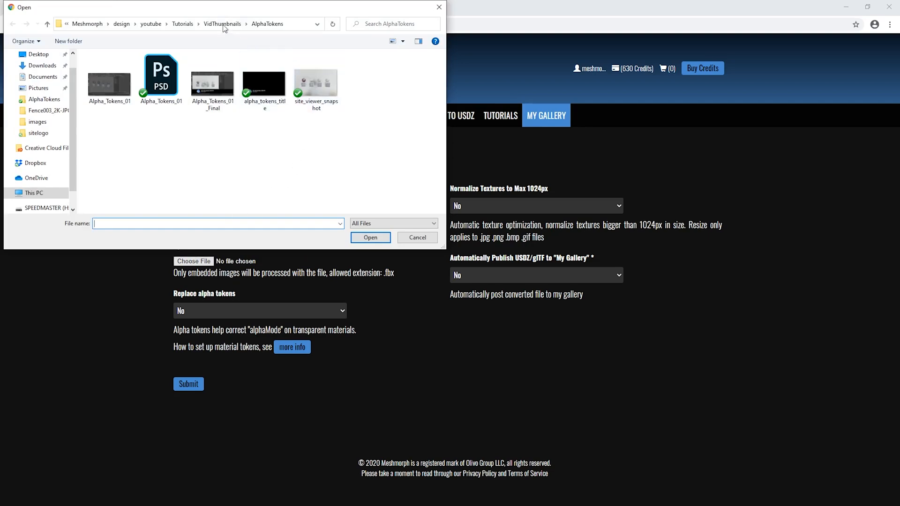
left_click(109, 78)
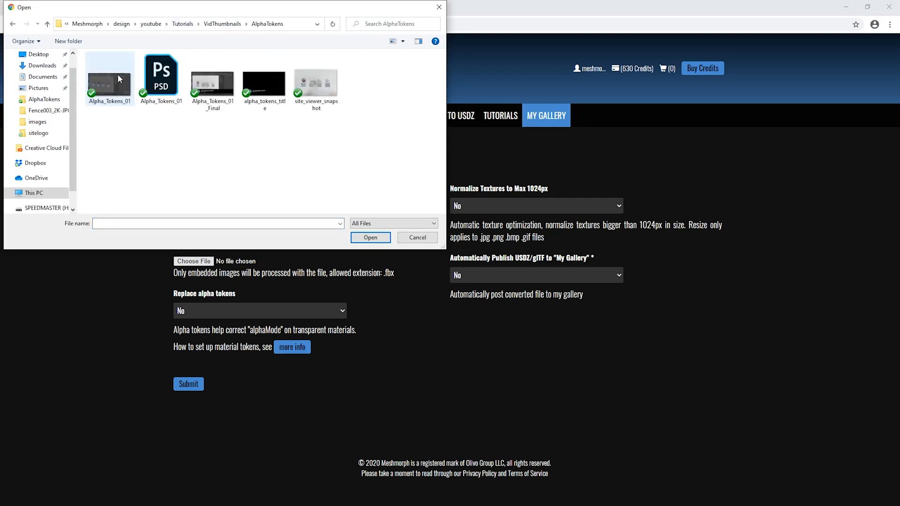
left_click(37, 121)
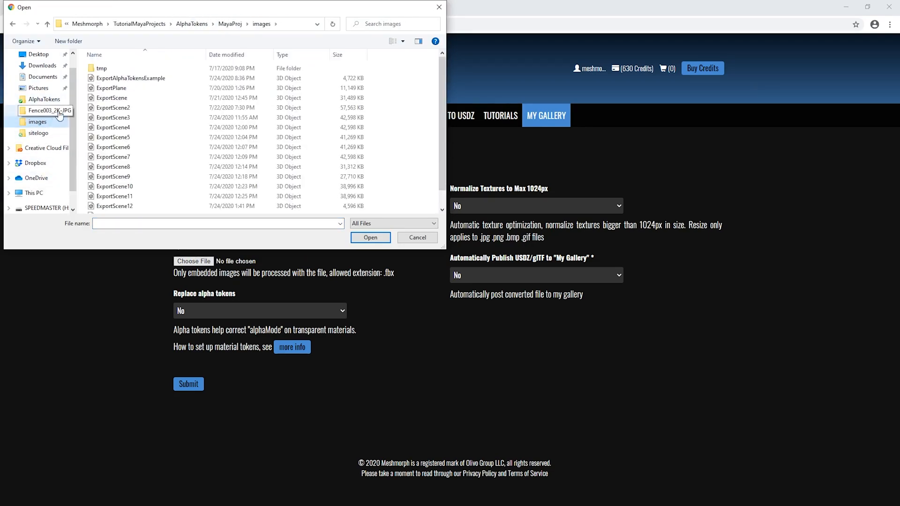
left_click(129, 77)
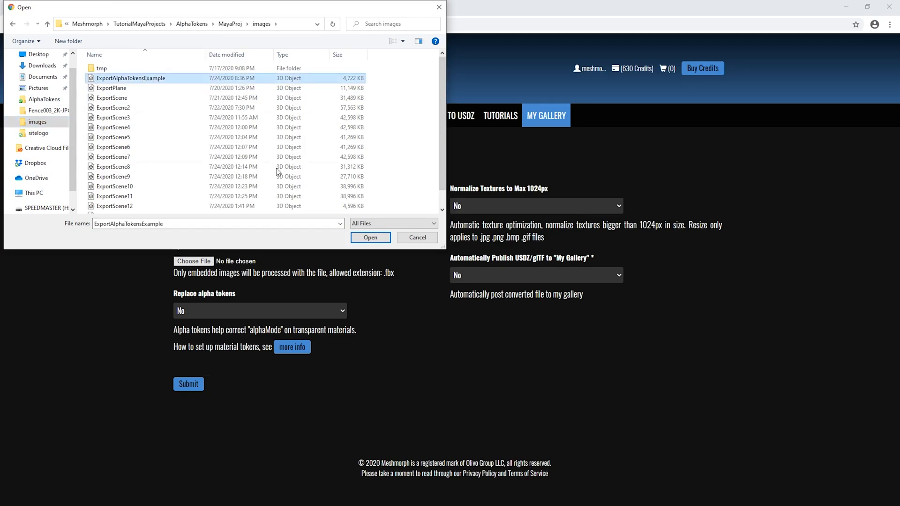
left_click(369, 237)
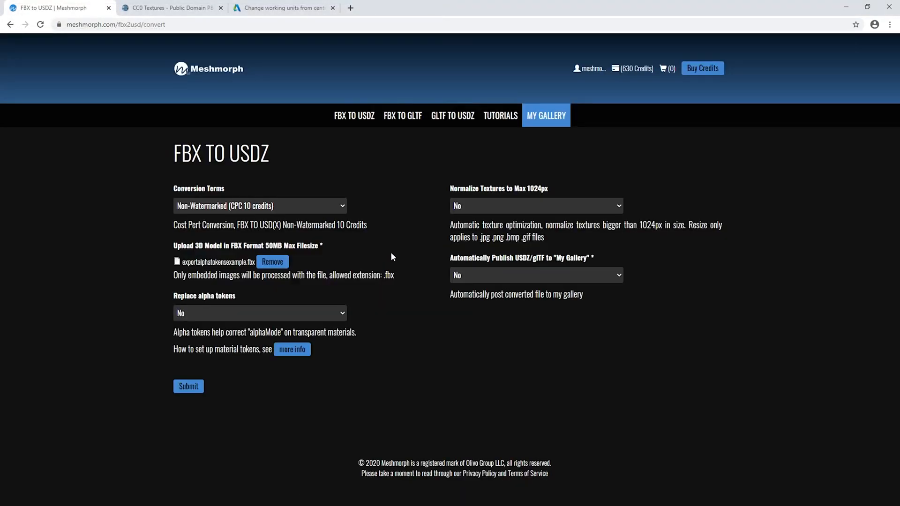
Set Replace alpha tokens and Publish to Yes, titling the post Alpha Tokens Example Tutorial.
left_click(258, 313)
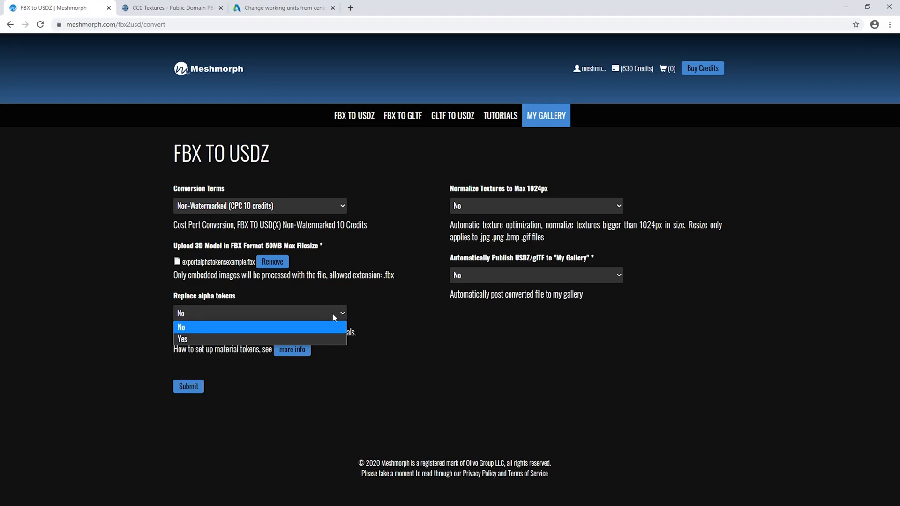
left_click(182, 338)
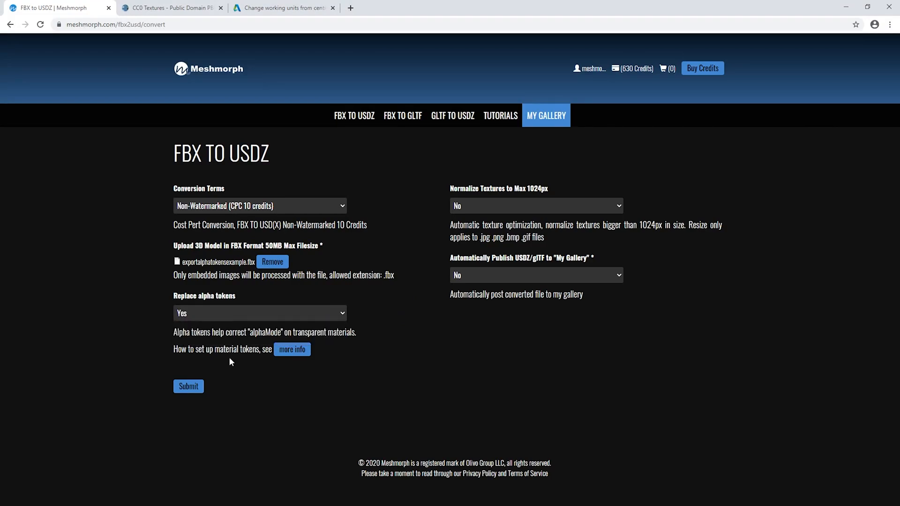
mouse_move(291, 348)
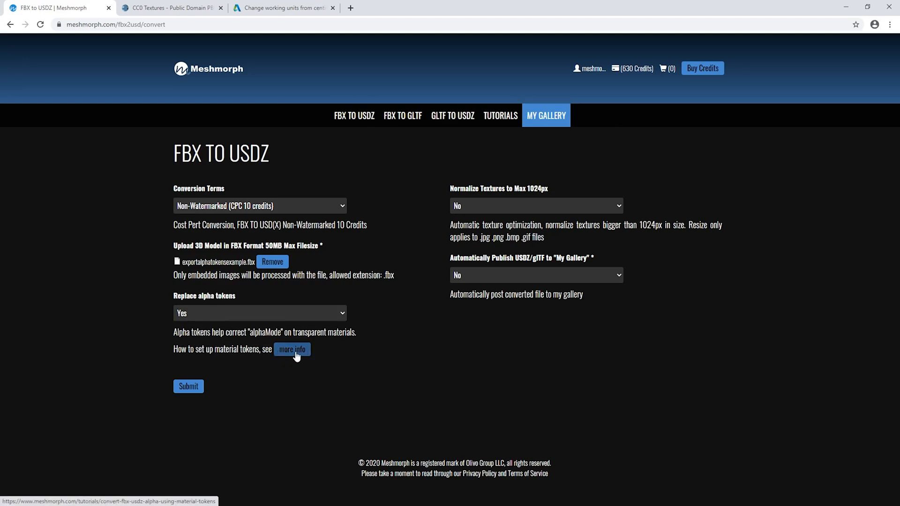
left_click(535, 205)
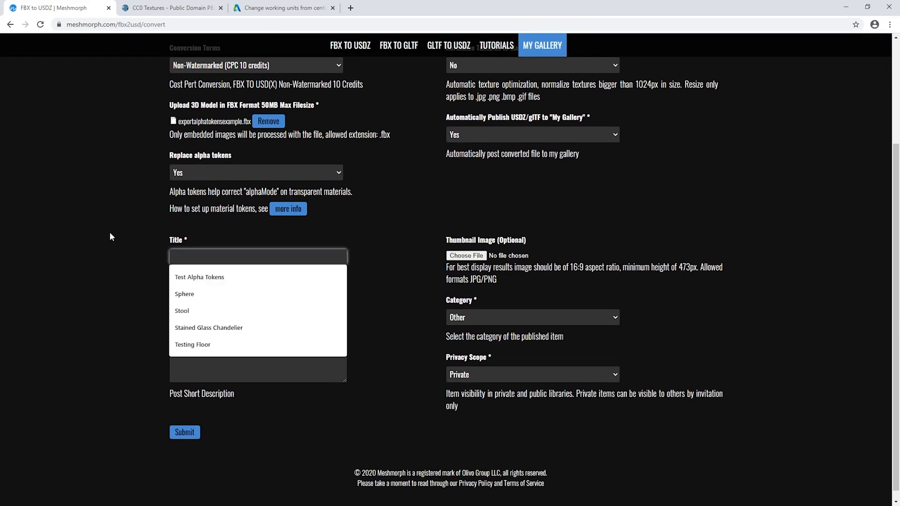
type("Alpha T")
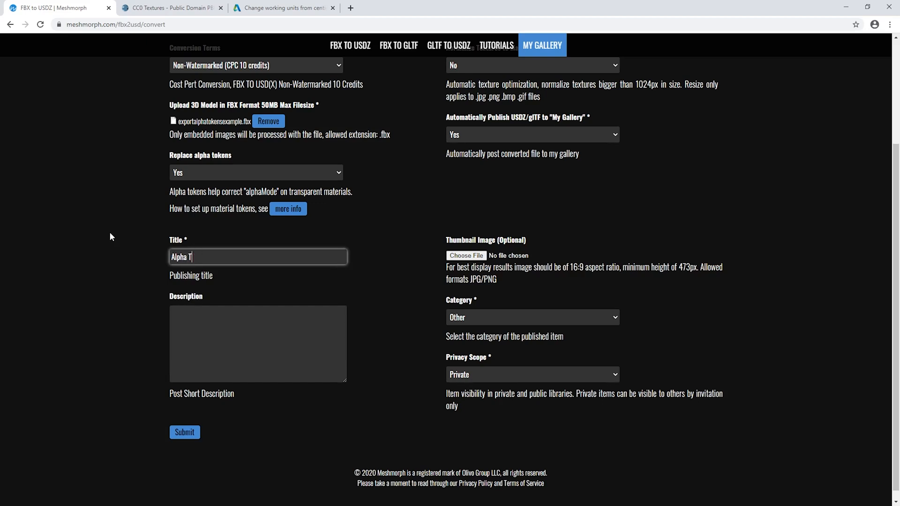
type("okens")
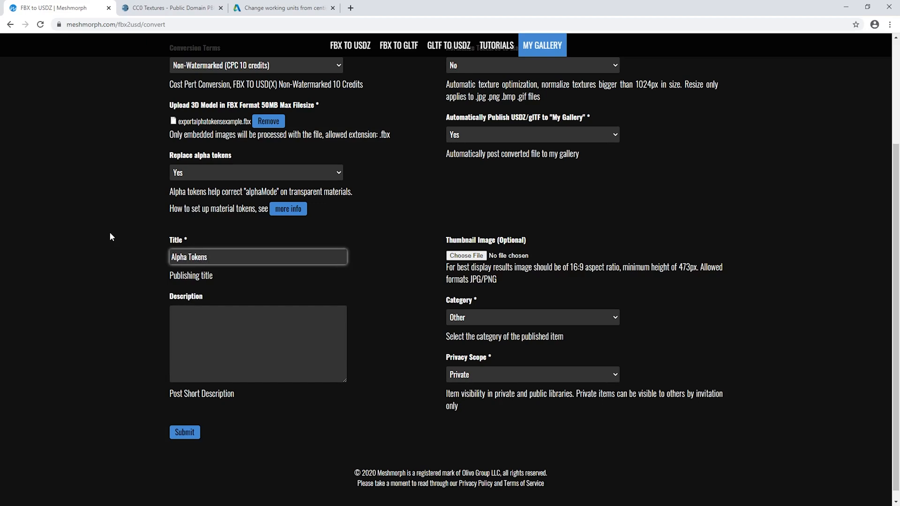
type("Example Tutorial")
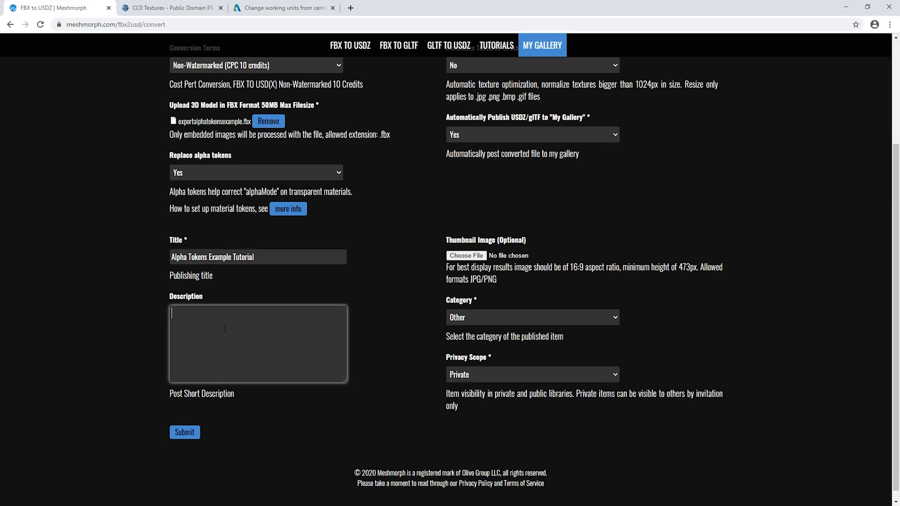
Attach Alpha_Tokens_01_Final as the thumbnail and submit the conversion.
left_click(466, 254)
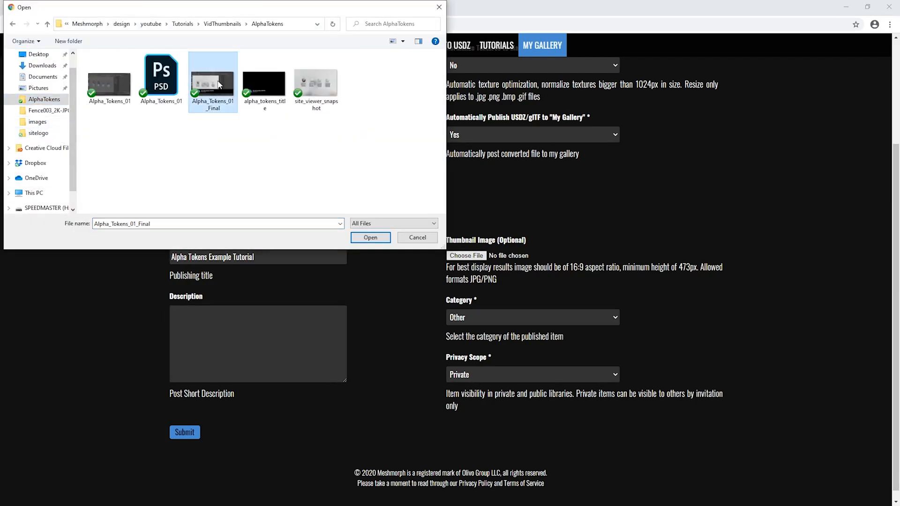
left_click(370, 237)
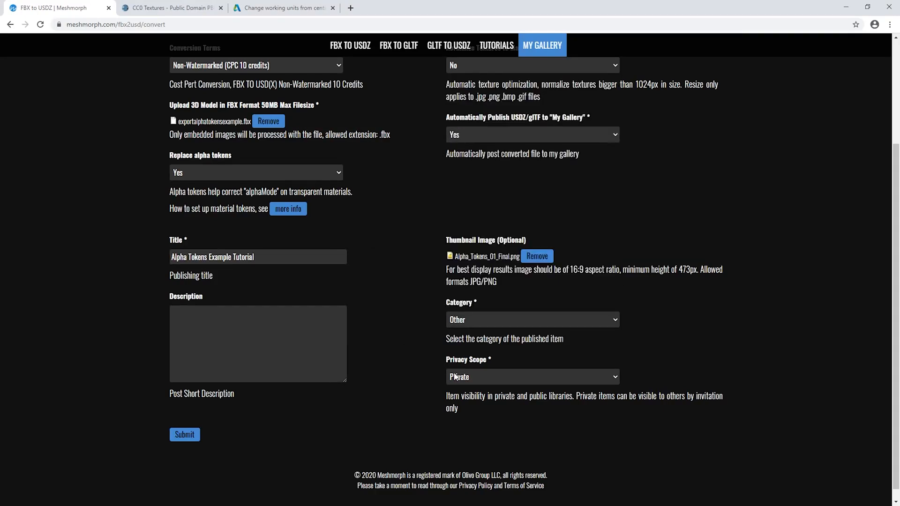
left_click(185, 434)
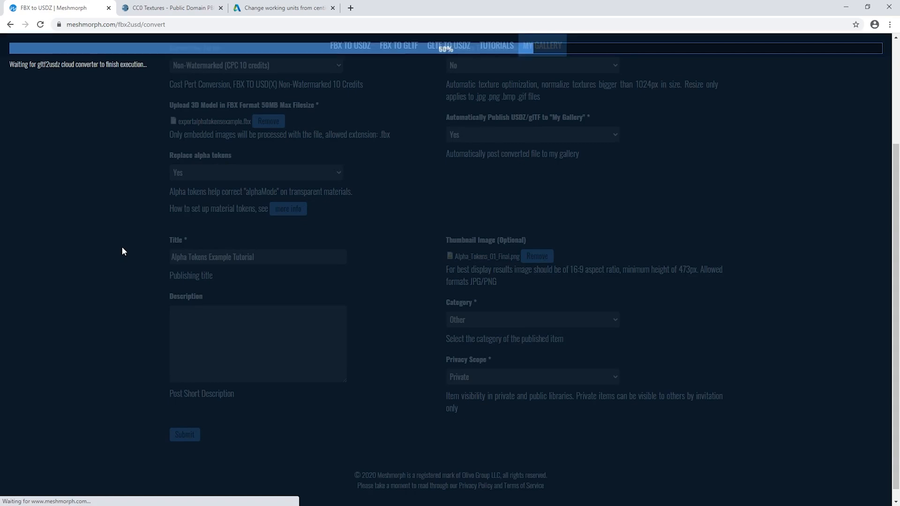
Go to the published post, orbit the converted model and try different Env Lights.
left_click(184, 434)
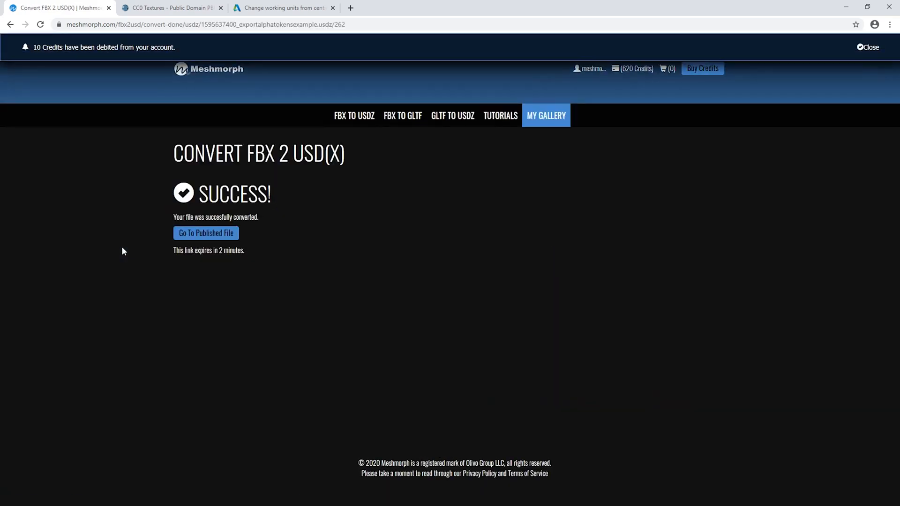
left_click(205, 233)
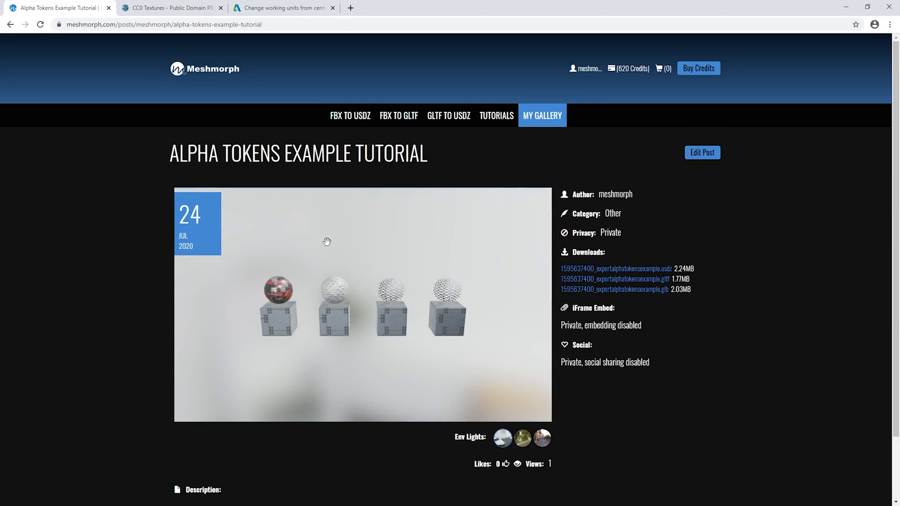
left_click_drag(328, 241, 259, 324)
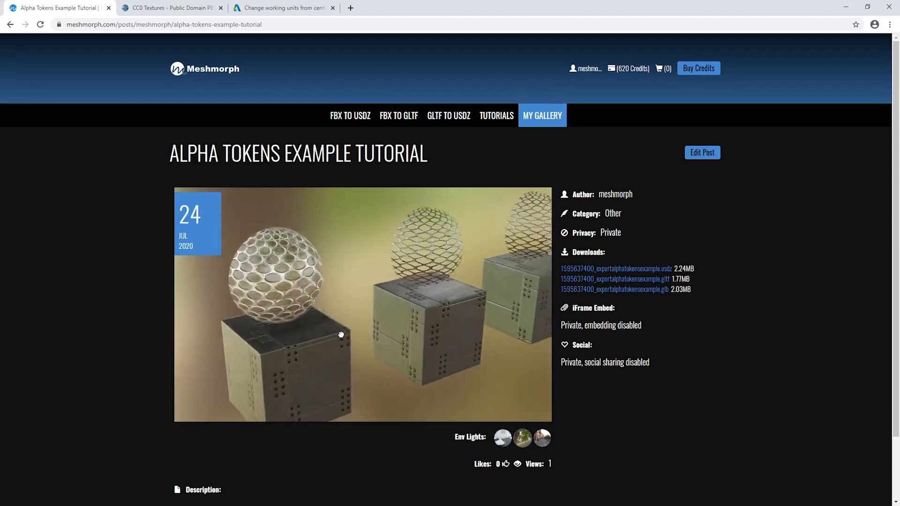
left_click(522, 437)
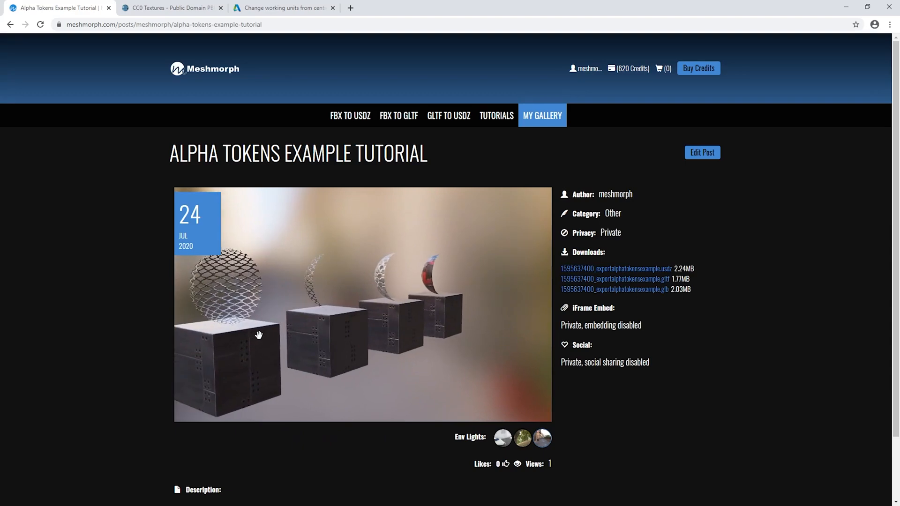
left_click(501, 437)
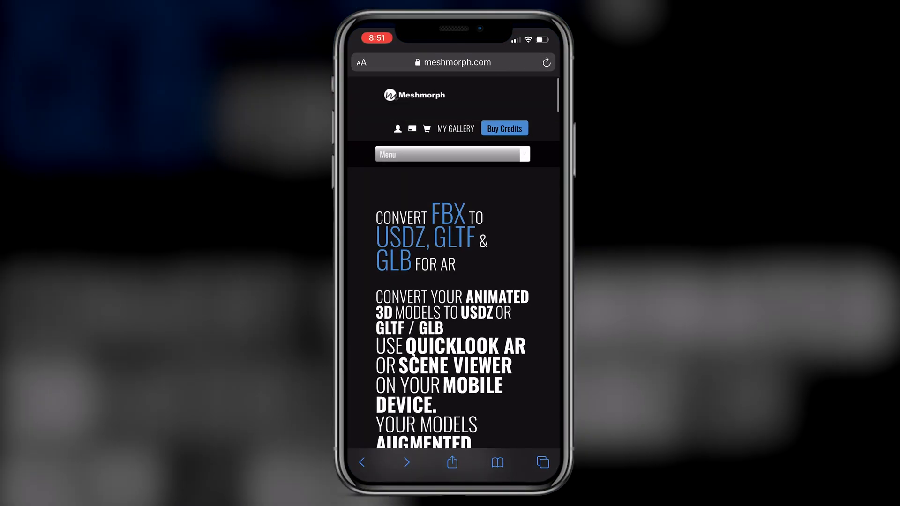
Open the gallery post on the phone and launch AR Quick Look to place the models on the table.
left_click(455, 128)
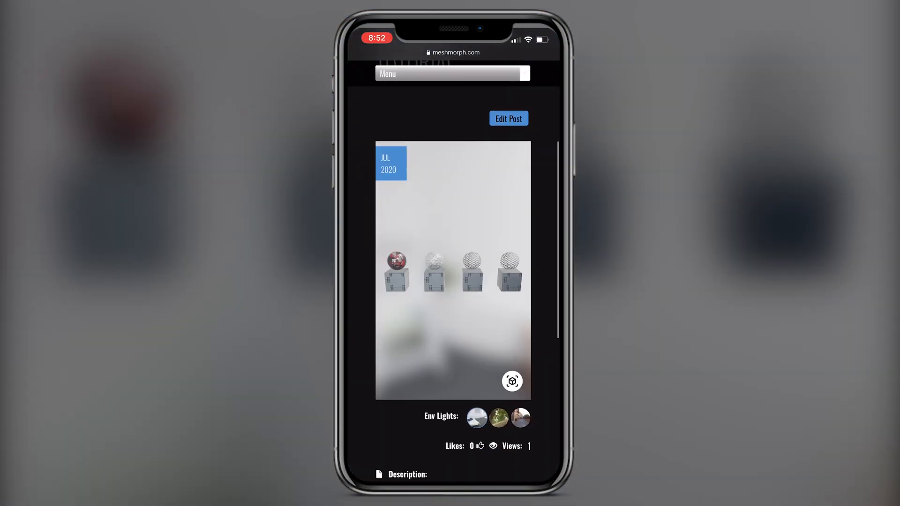
left_click(512, 380)
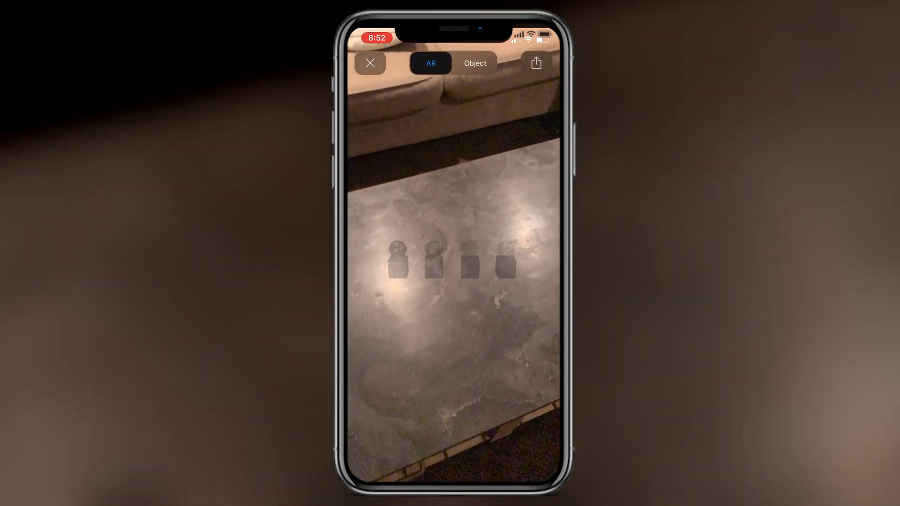